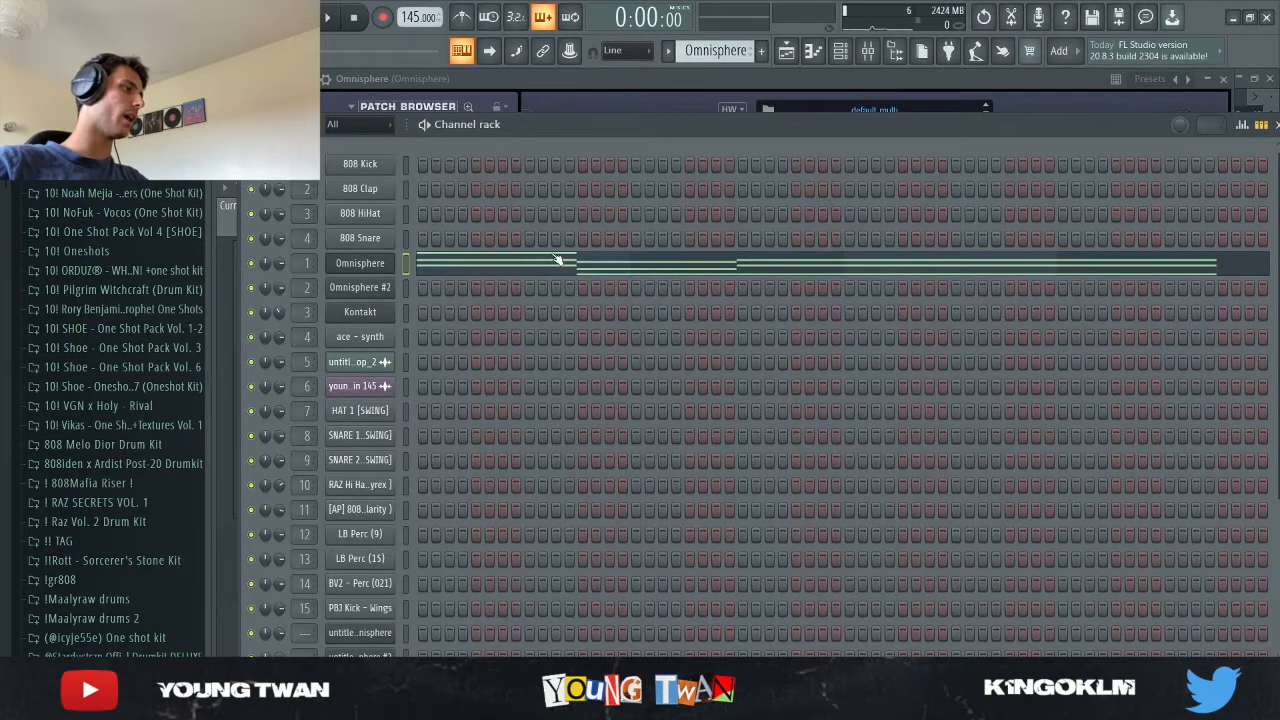
# - Review the Omnisphere chord notes and show its mixer insert with Parametric EQ 2 and Rev SPRING-636
pyautogui.click(867, 51)
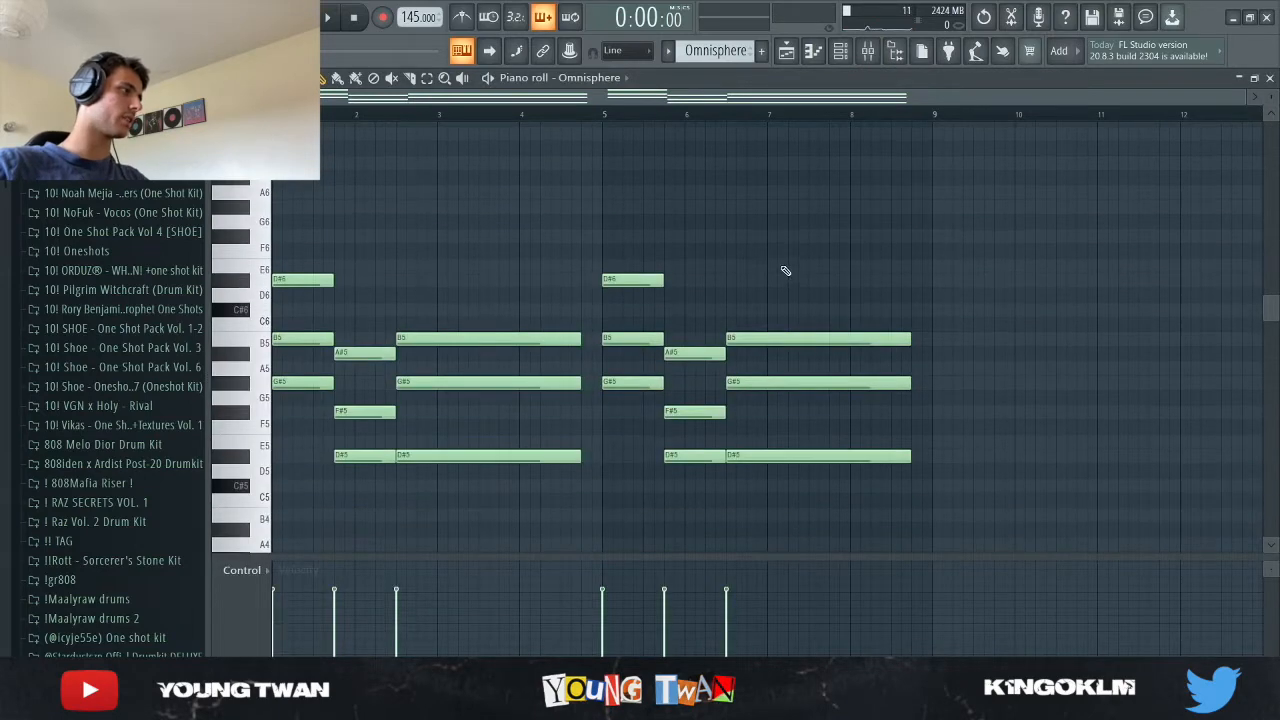
pyautogui.click(328, 17)
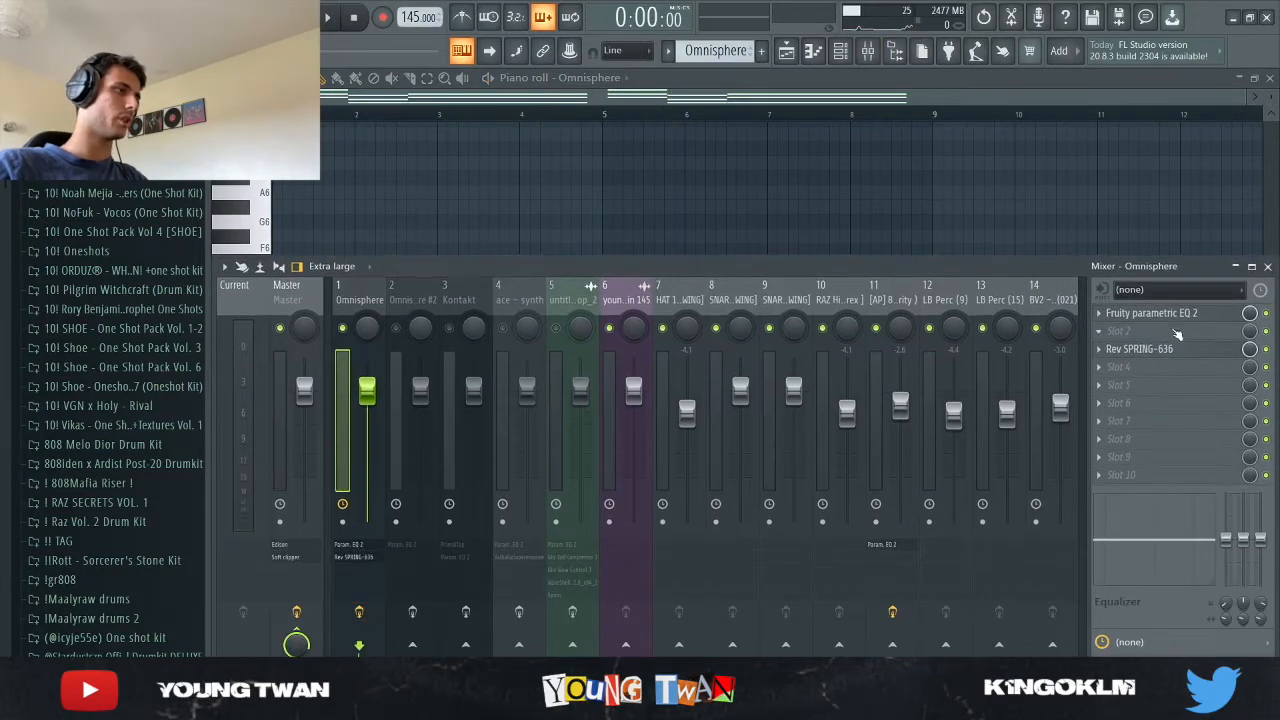
# - Adjust the Omnisphere Parametric EQ 2 curve, play the melody, and view Omnisphere #2 with Olden Bells
pyautogui.click(1139, 348)
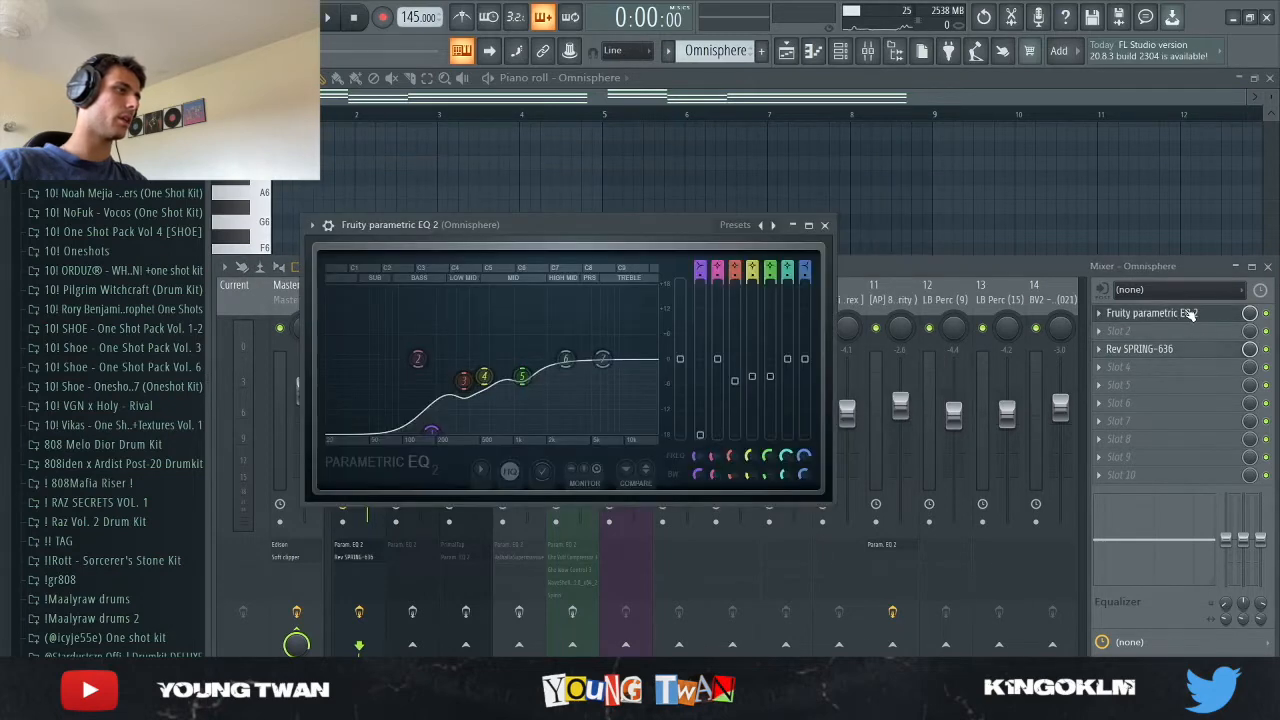
pyautogui.moveTo(484, 375); pyautogui.dragTo(483, 398)
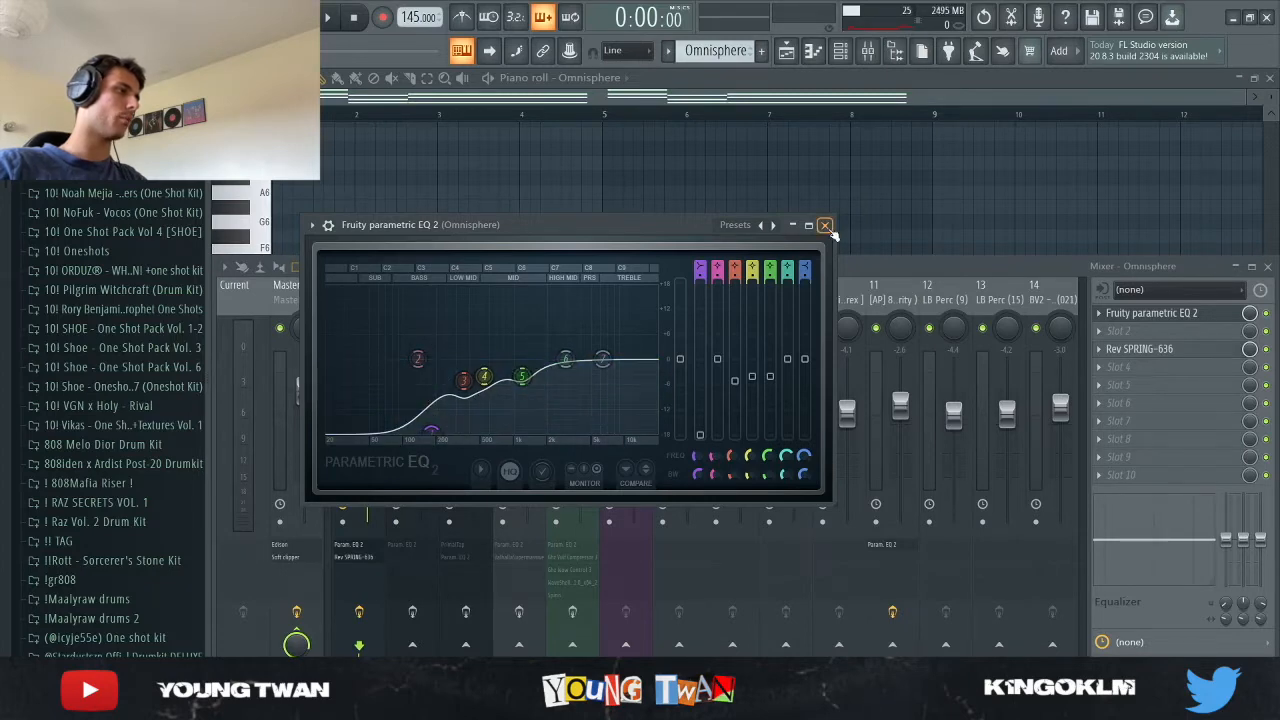
pyautogui.click(824, 224)
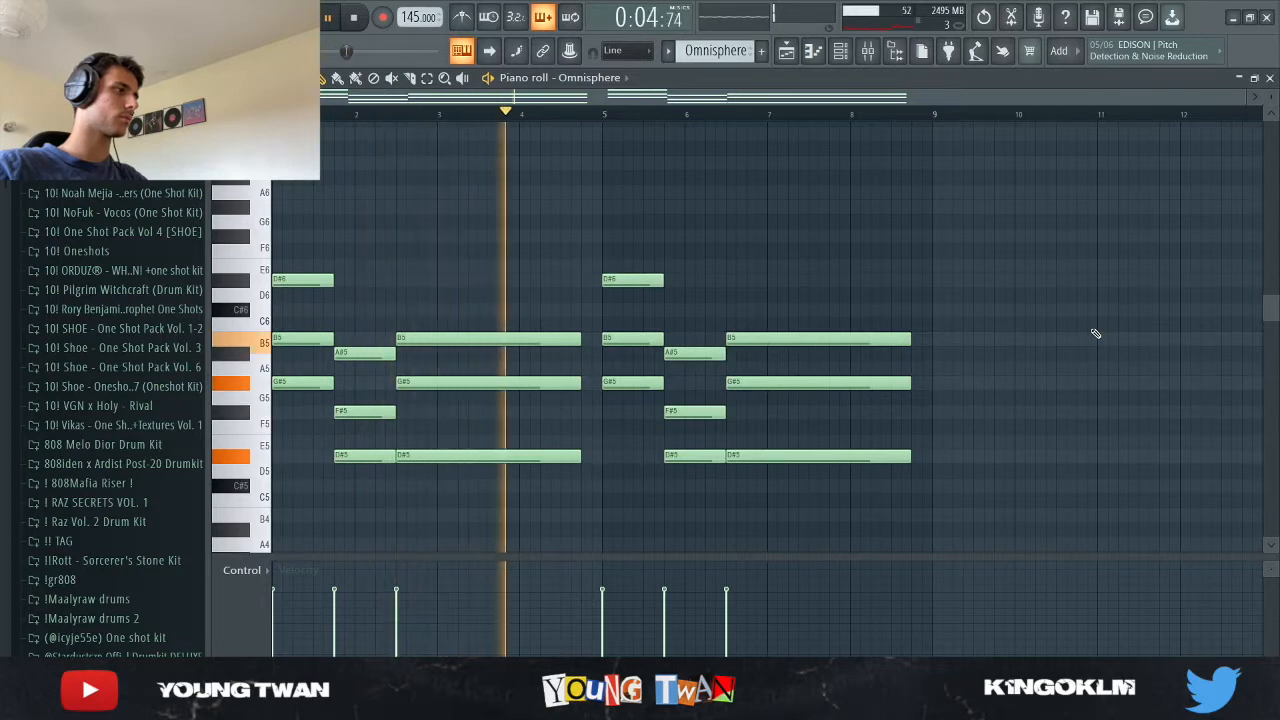
pyautogui.click(354, 17)
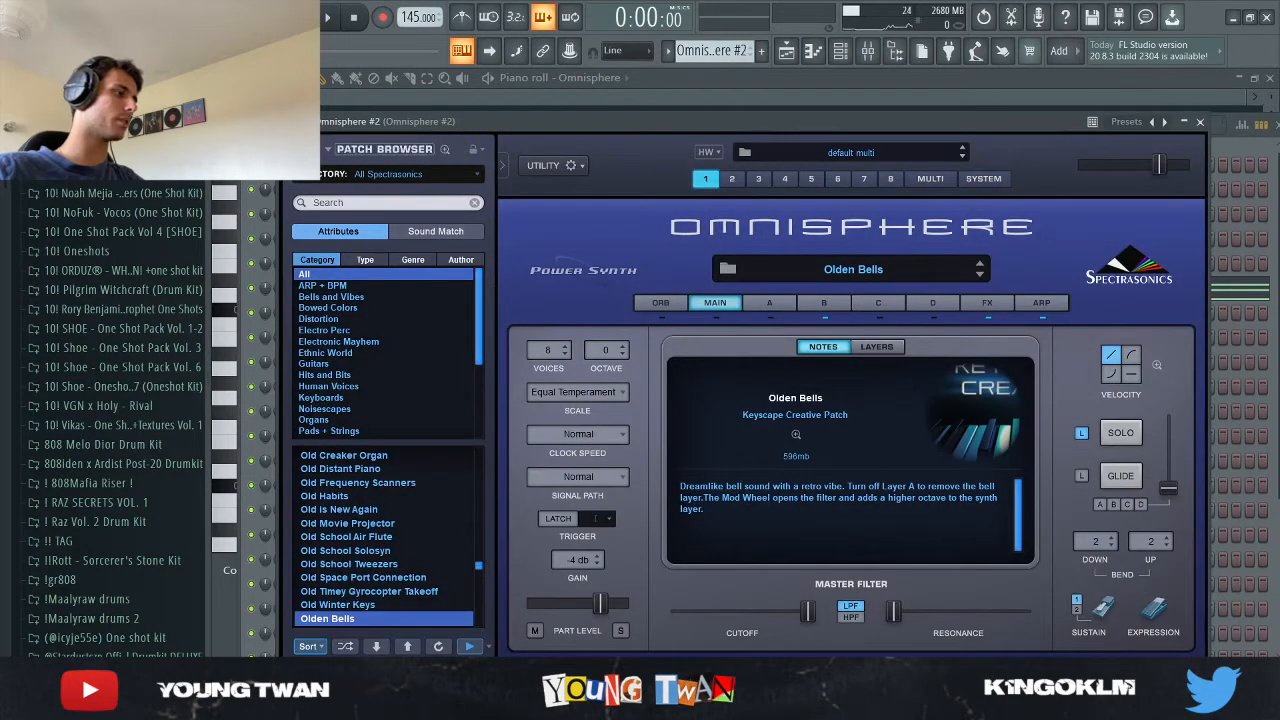
# - View Omnisphere #2's chord notes and cut its low end in Fruity Parametric EQ 2
pyautogui.click(868, 51)
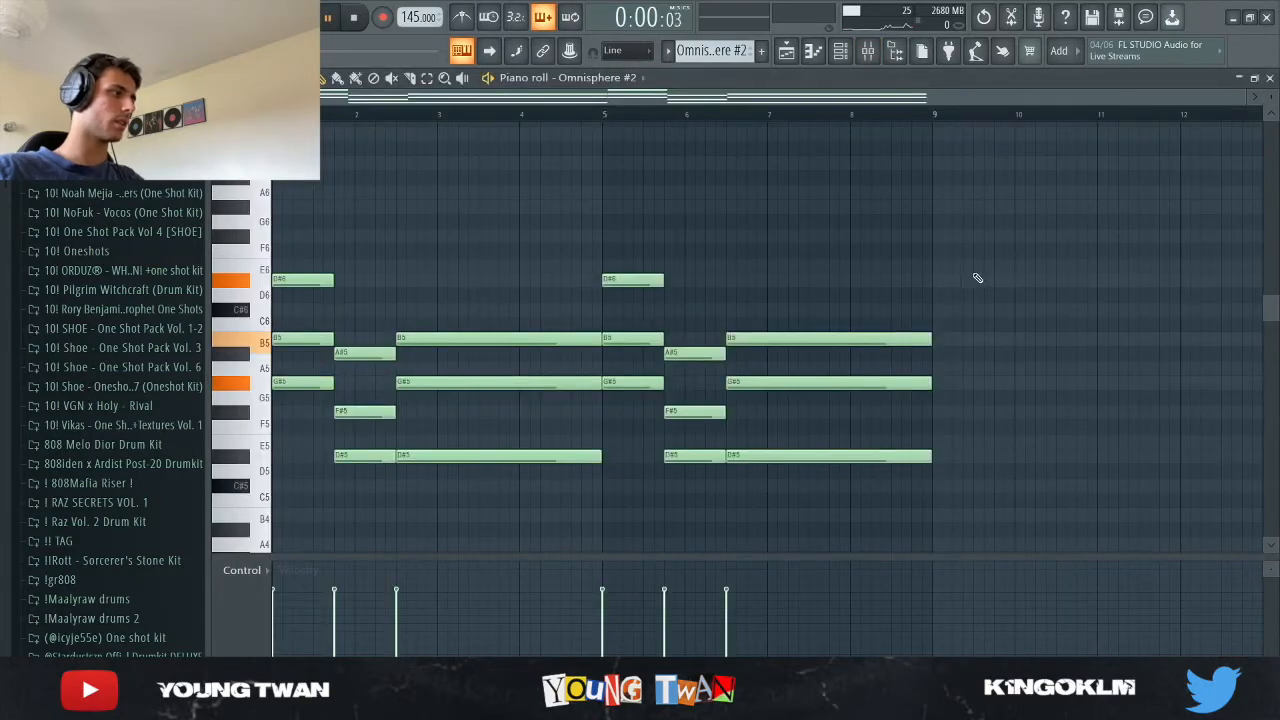
pyautogui.click(867, 51)
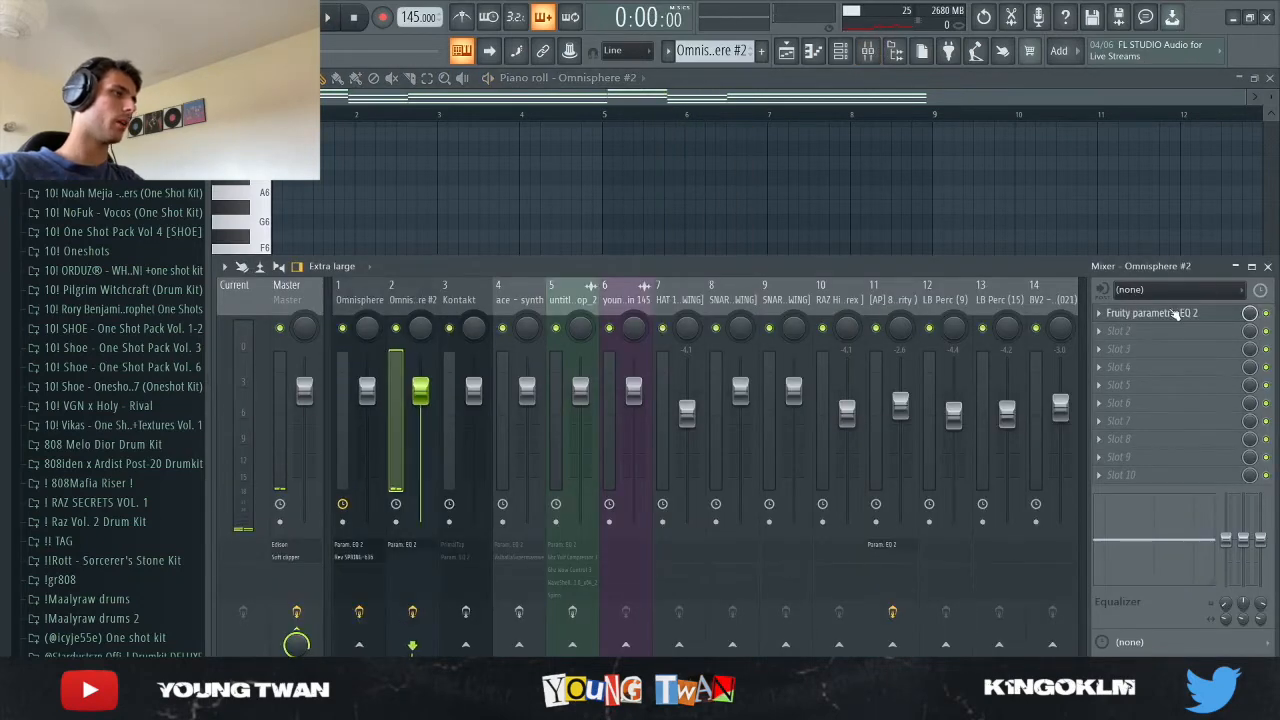
pyautogui.click(1151, 312)
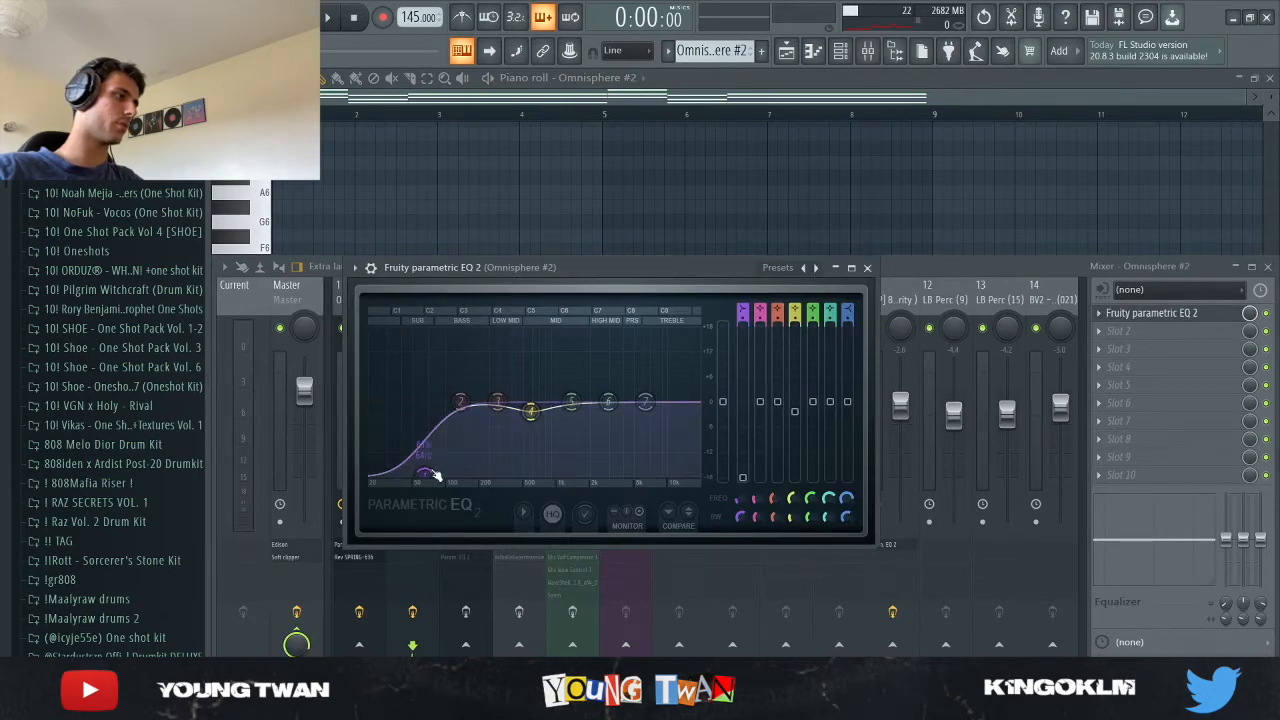
pyautogui.click(866, 267)
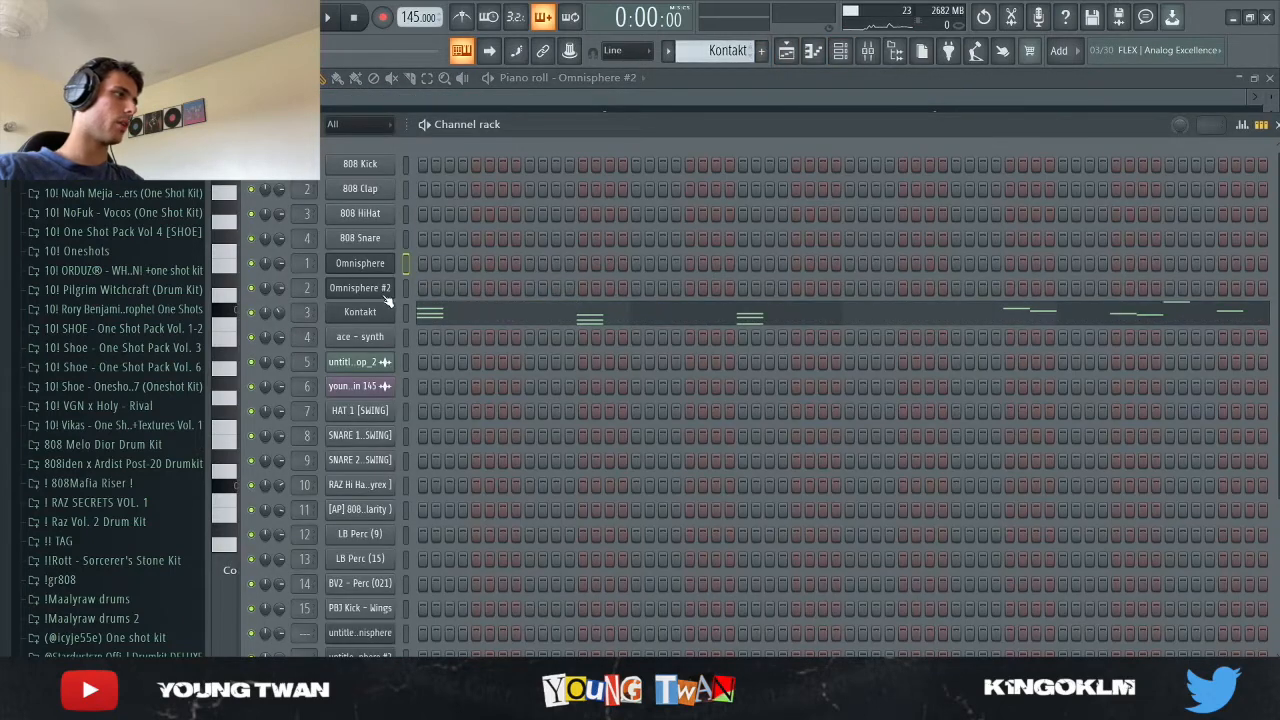
pyautogui.moveTo(535, 322)
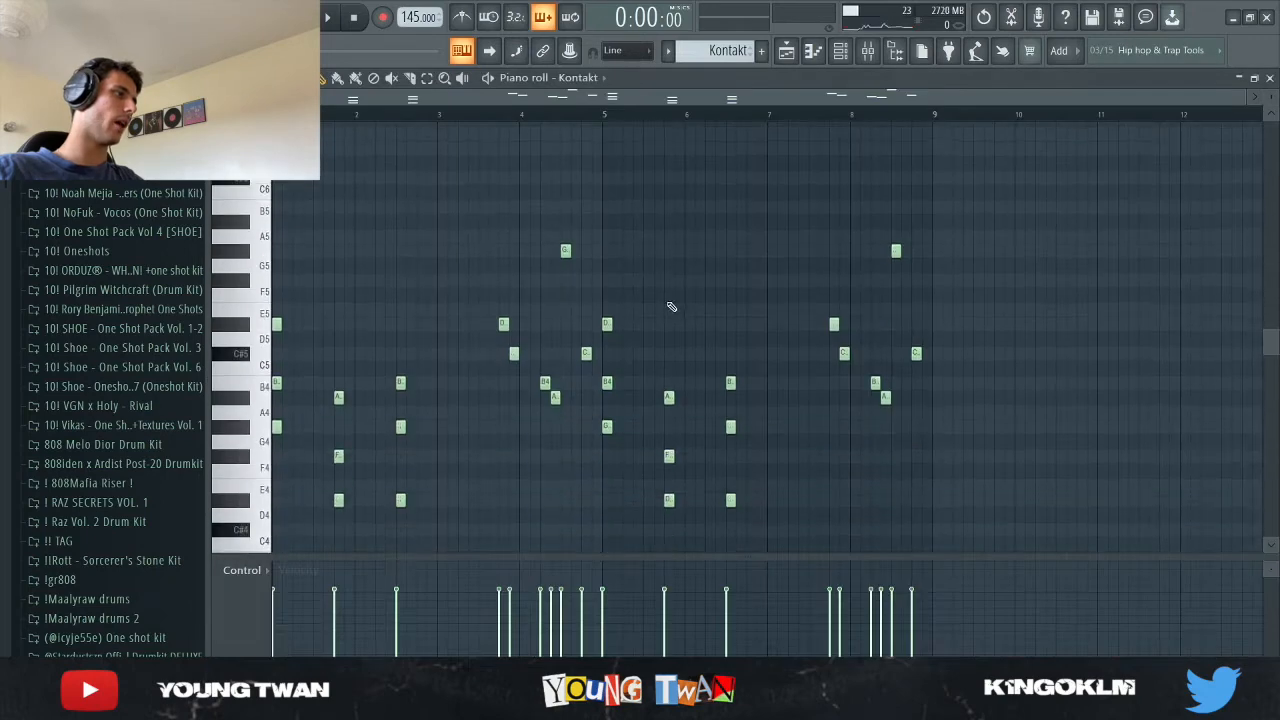
# - Play the Kontakt melody and show mixer insert 3 with PrimalTap and Parametric EQ
pyautogui.scroll(-3)
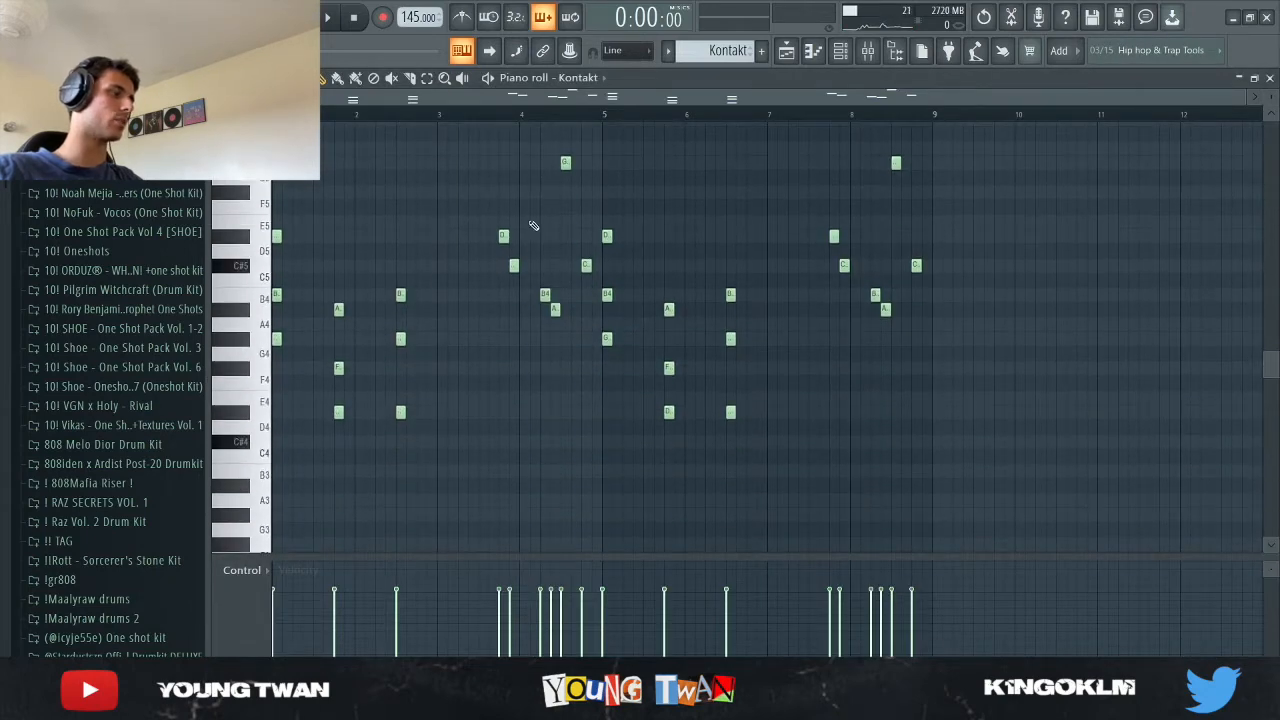
pyautogui.moveTo(1092, 331)
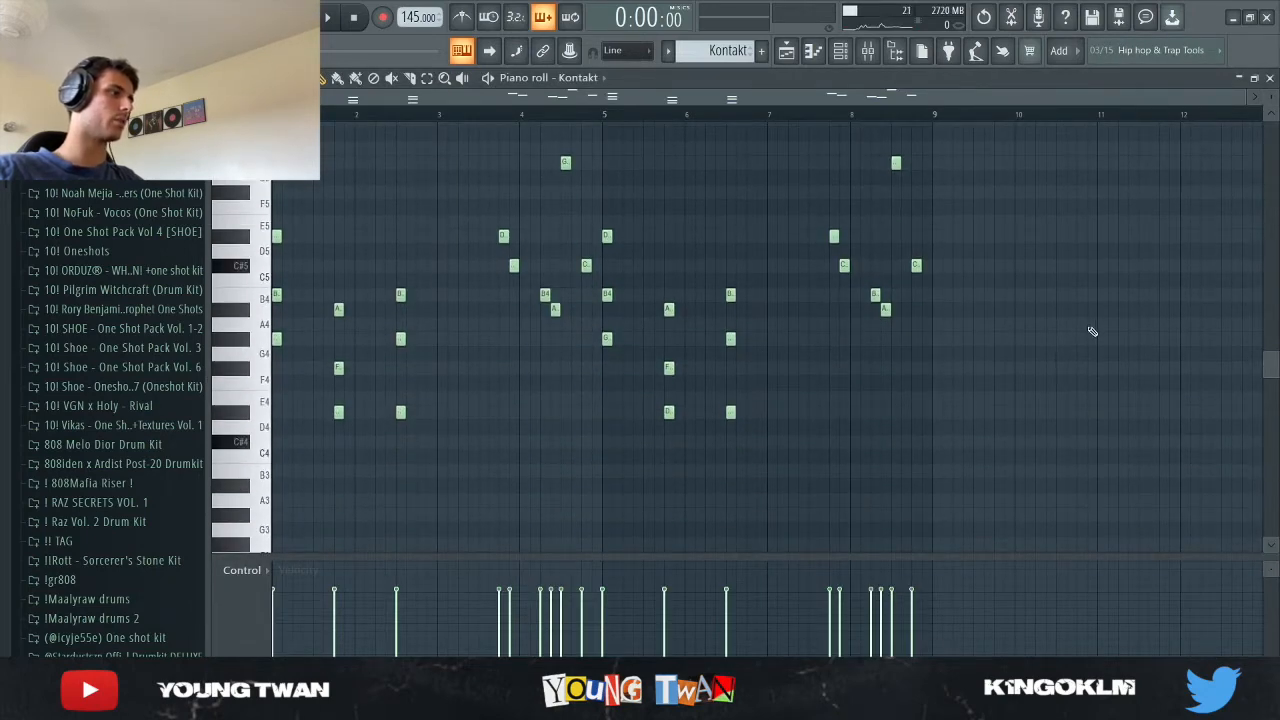
pyautogui.click(328, 17)
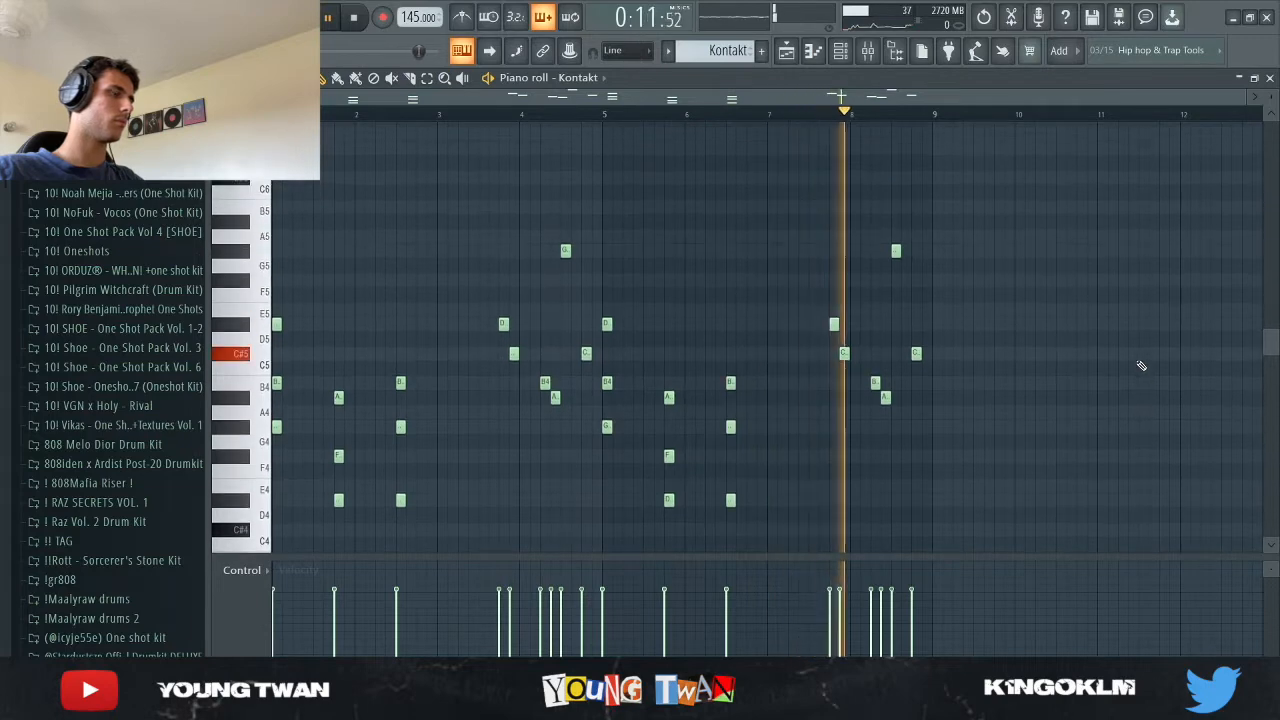
pyautogui.click(867, 51)
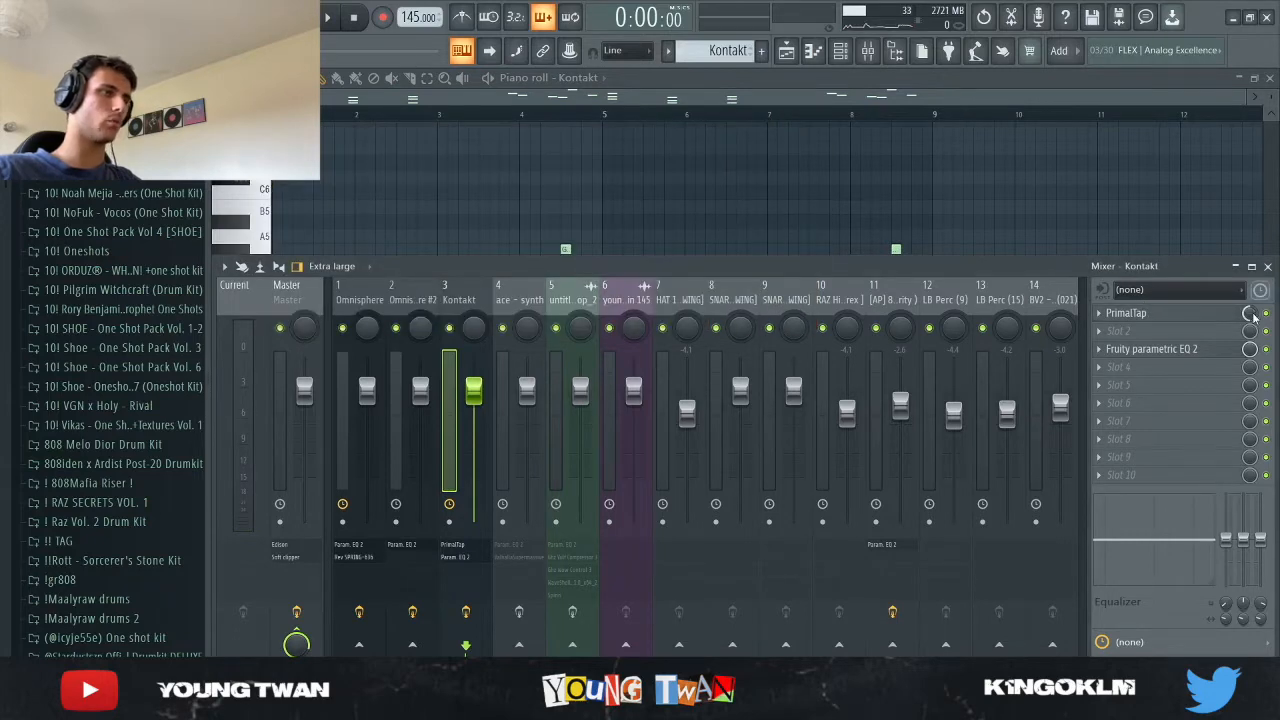
# - Inspect Kontakt's low-cut Parametric EQ 2, replay its melody, and return to the channel rack
pyautogui.click(1151, 348)
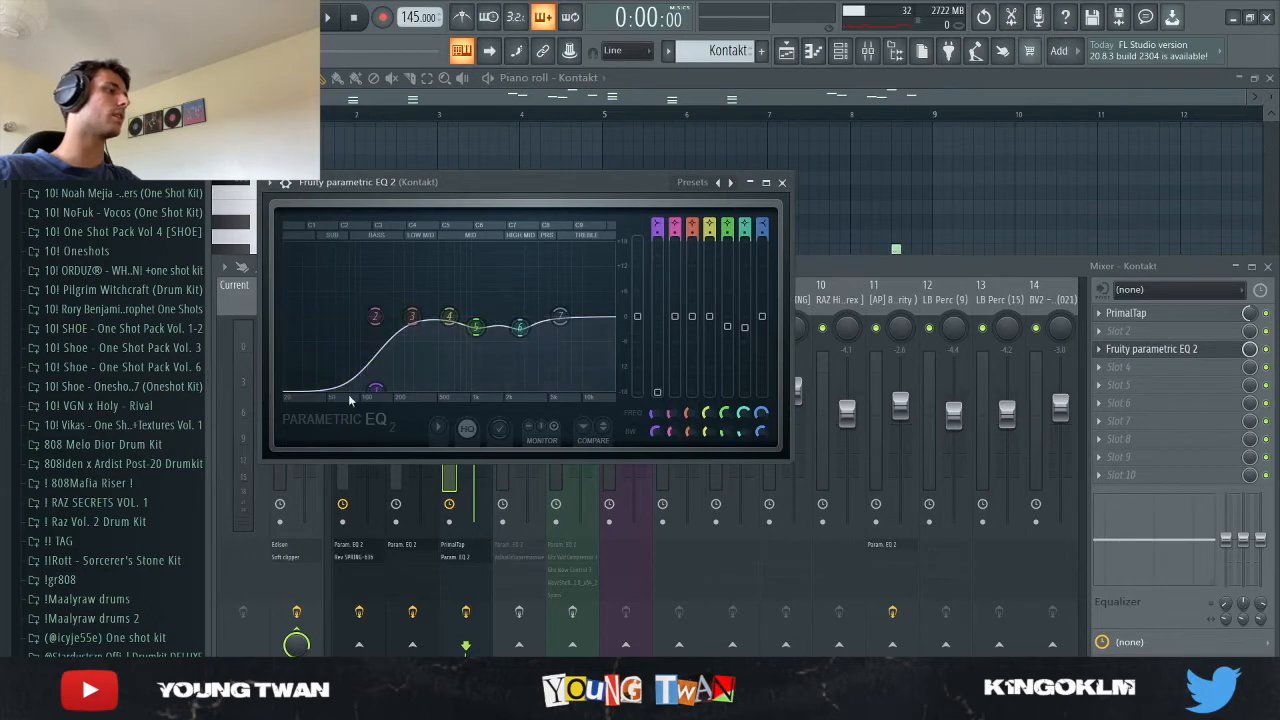
pyautogui.click(782, 182)
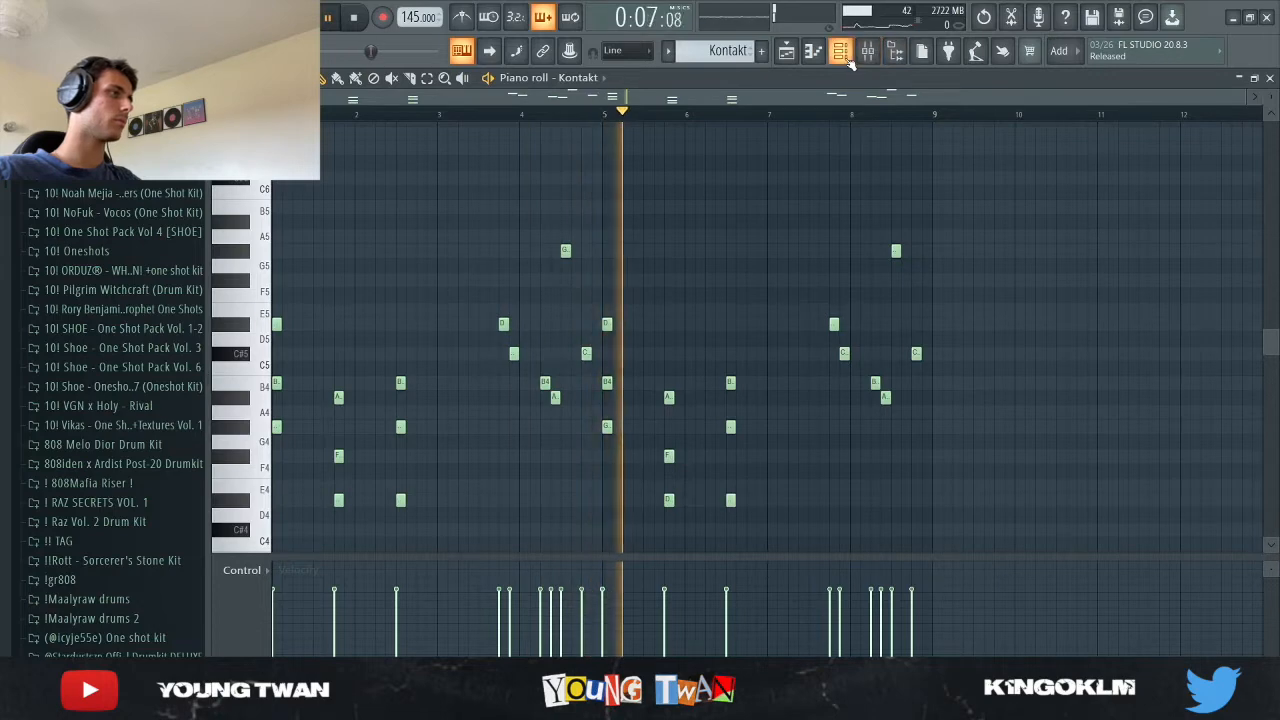
pyautogui.click(840, 51)
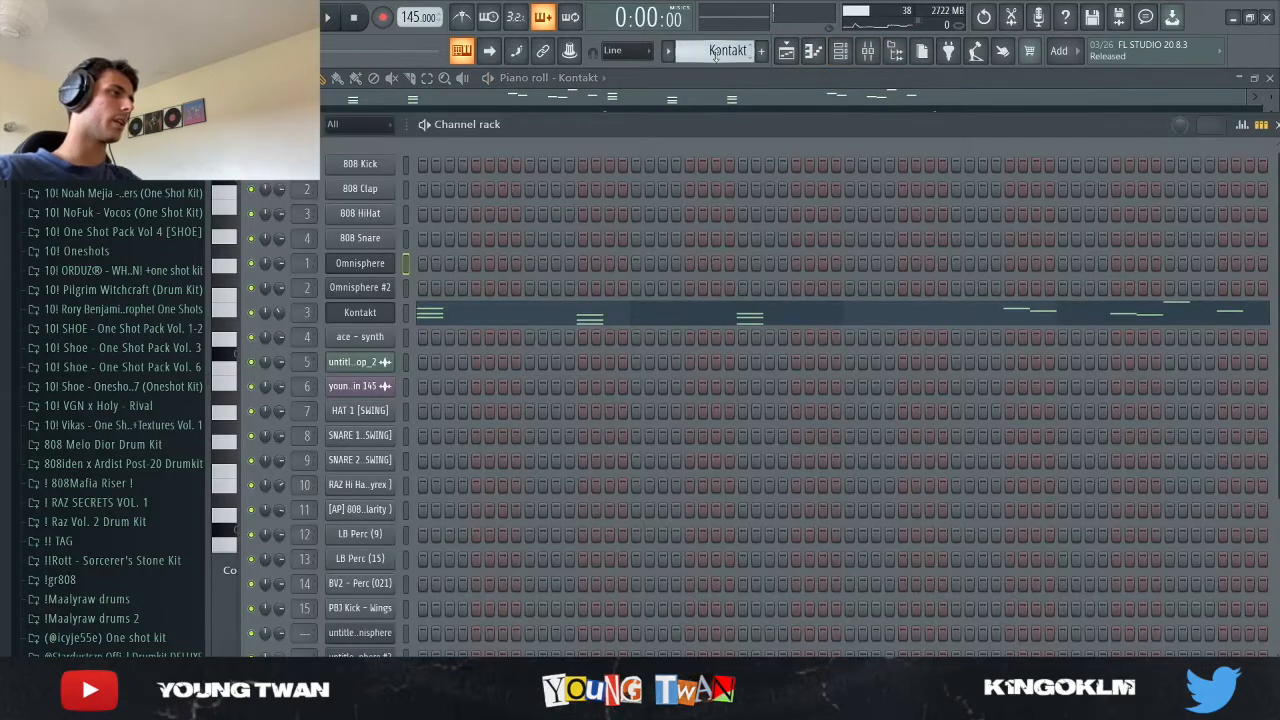
# - Check the ace - synth sampler settings and play back its long held notes
pyautogui.click(358, 336)
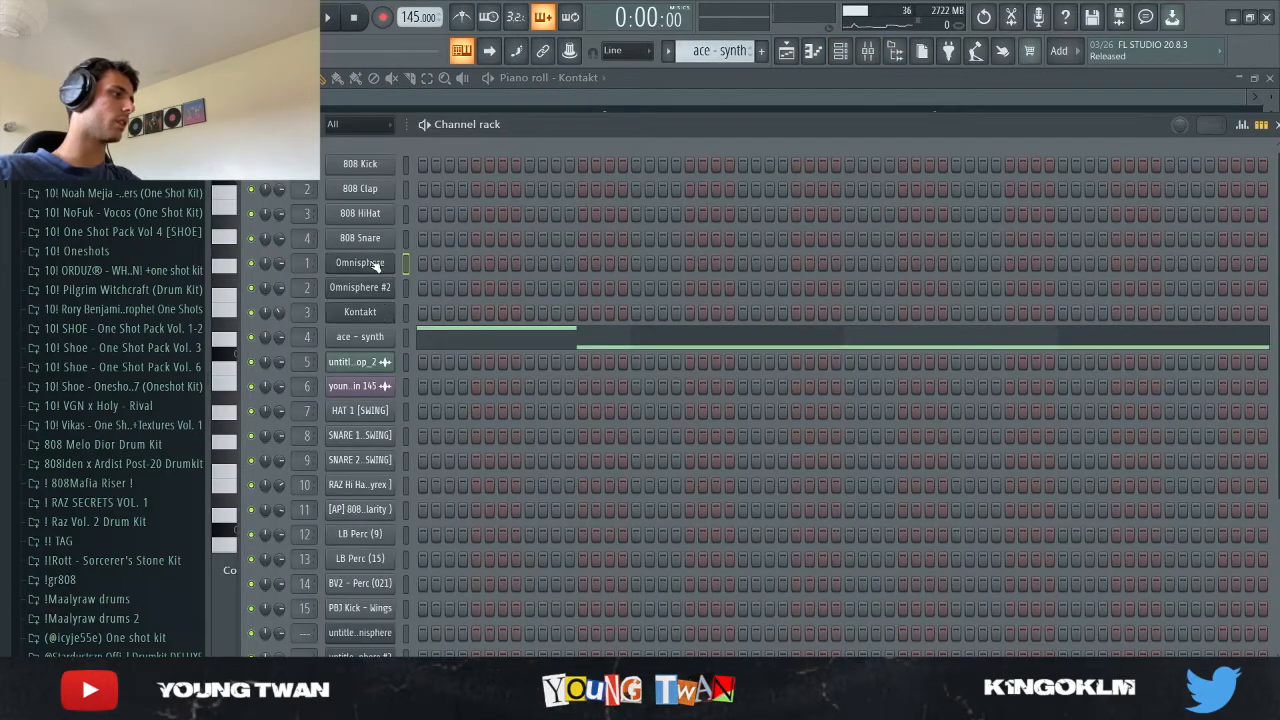
pyautogui.click(359, 336)
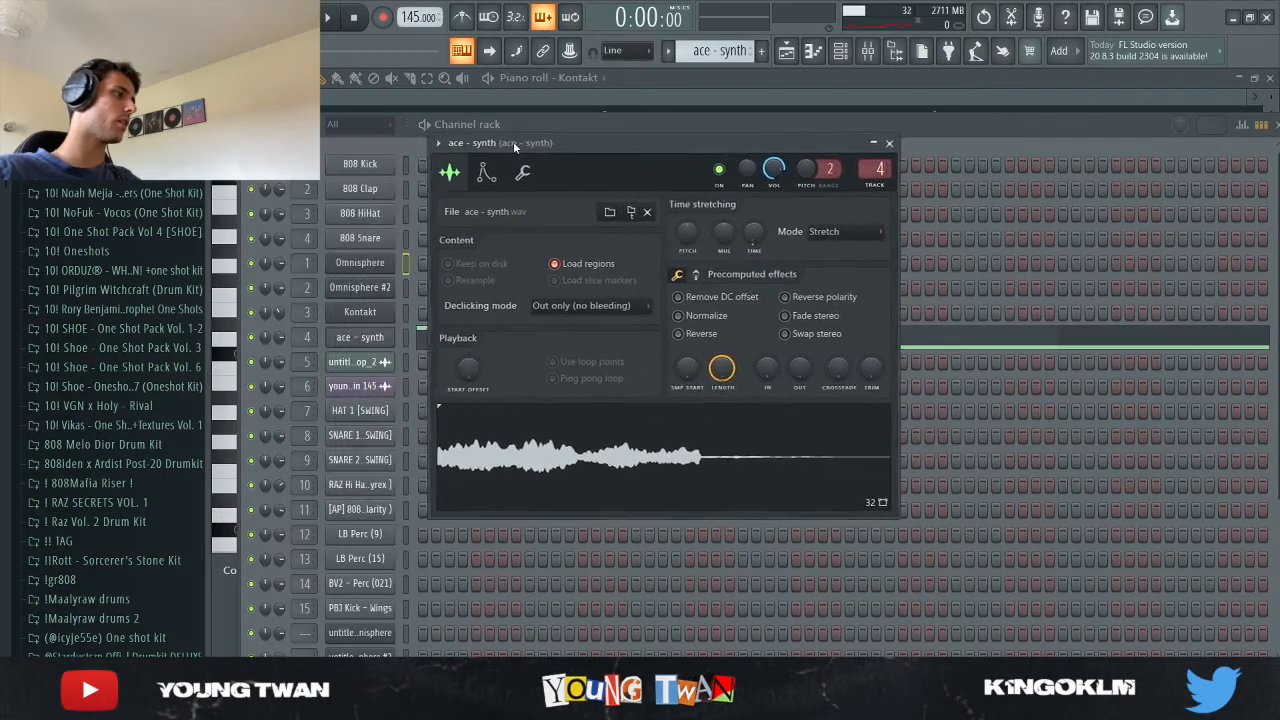
pyautogui.click(888, 143)
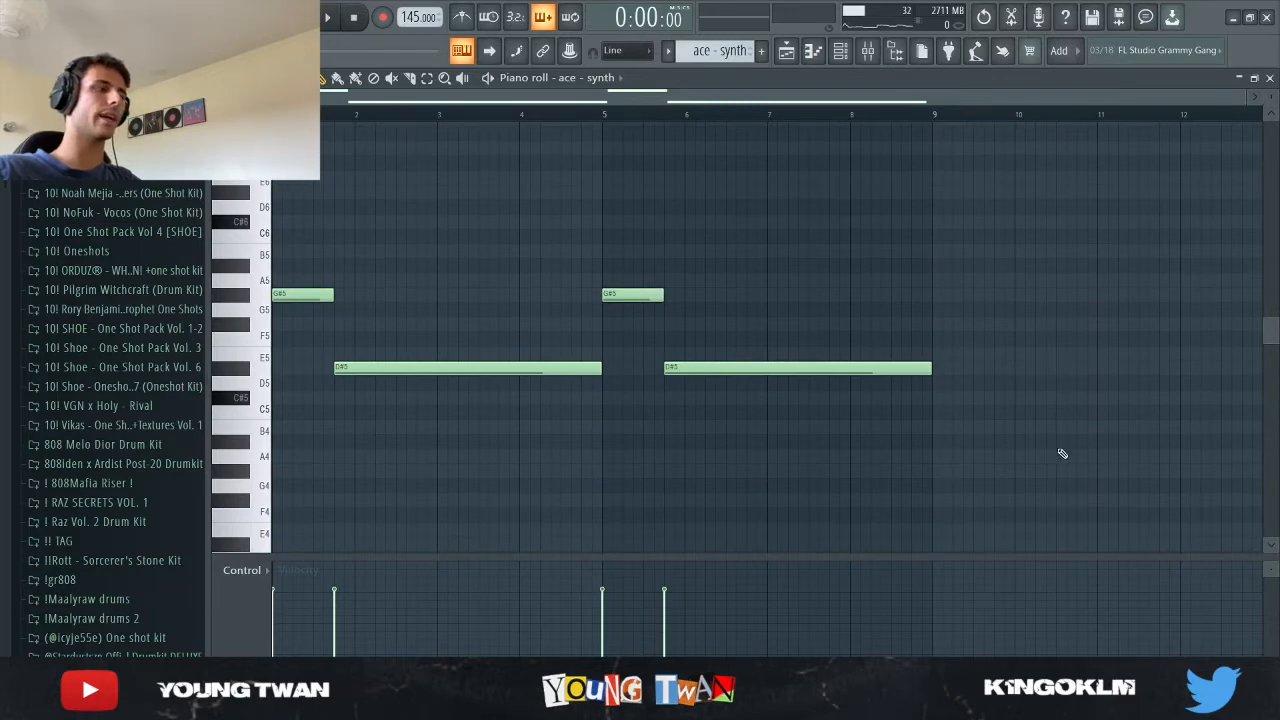
pyautogui.moveTo(1108, 340)
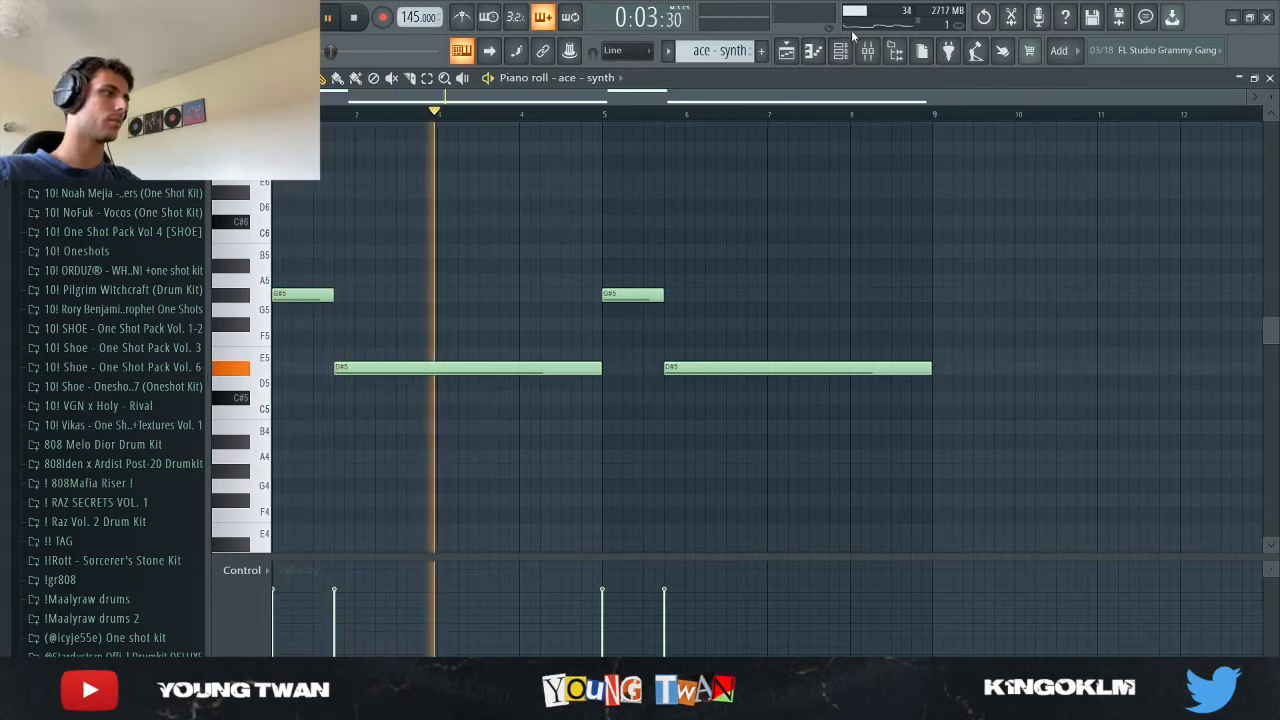
pyautogui.click(866, 51)
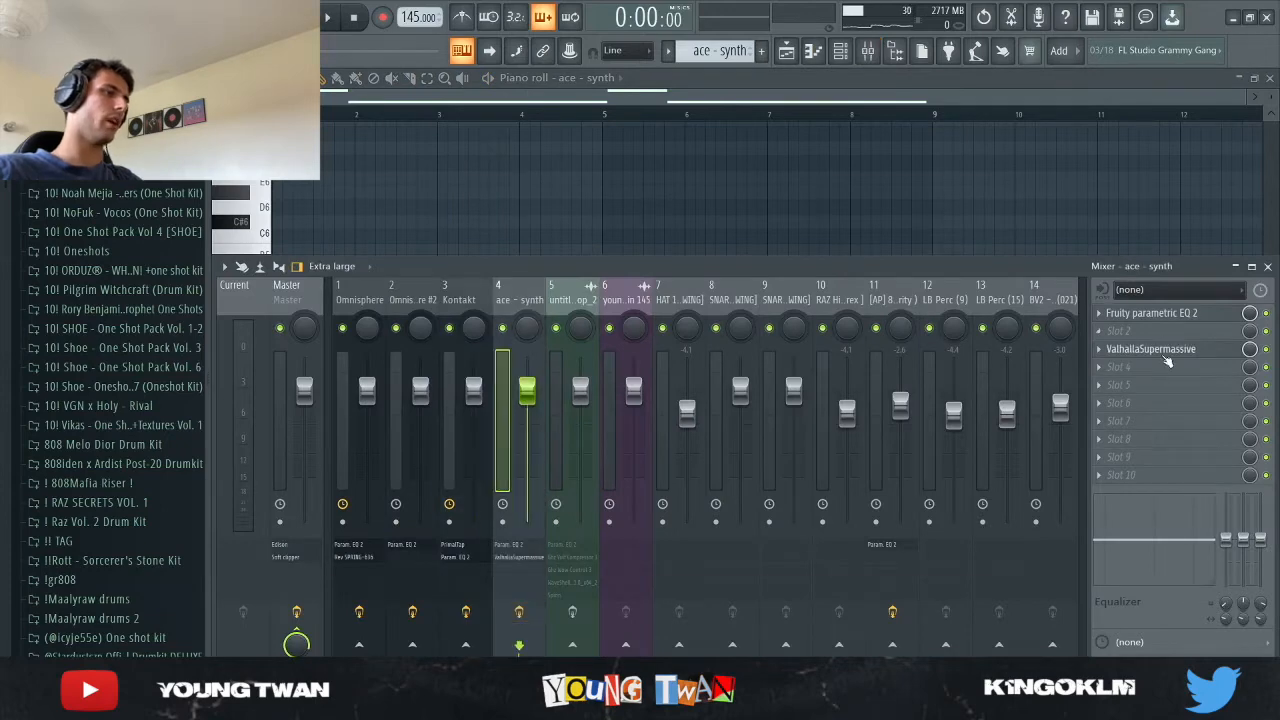
# - Check ValhallaSupermassive at 50% mix, view the ace synth notes, then show the playlist arrangement
pyautogui.click(1150, 349)
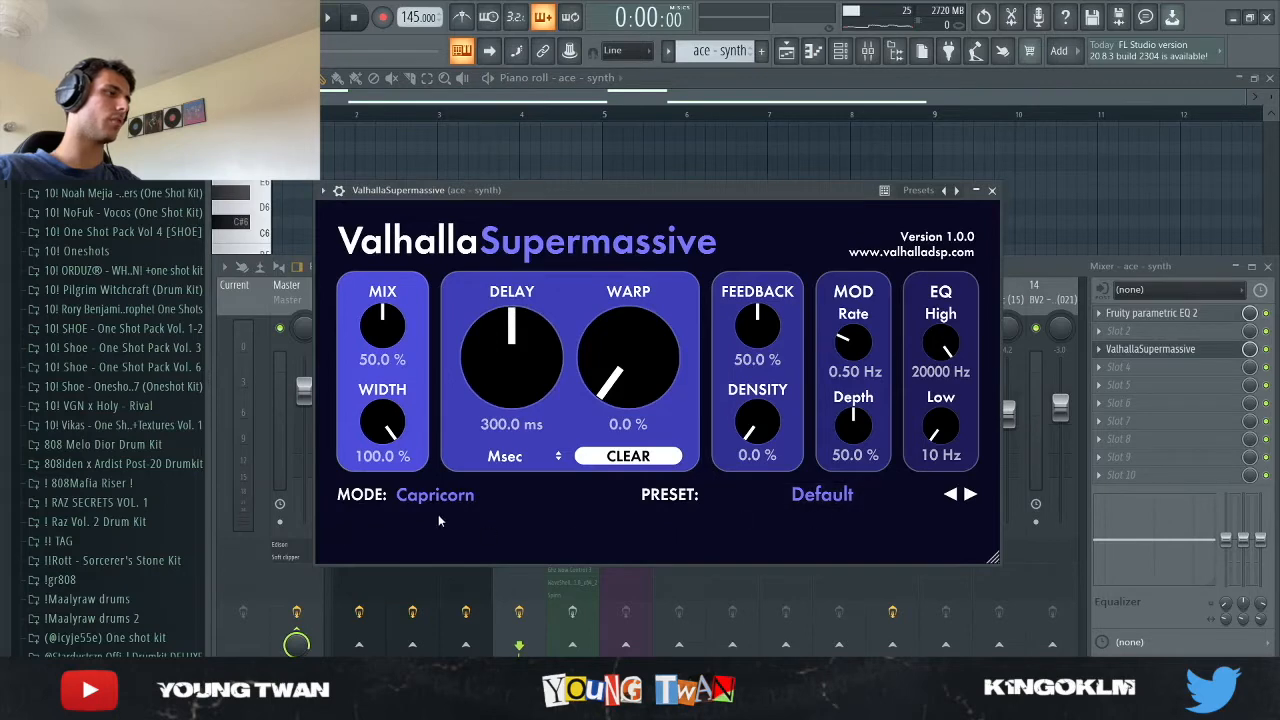
pyautogui.click(991, 190)
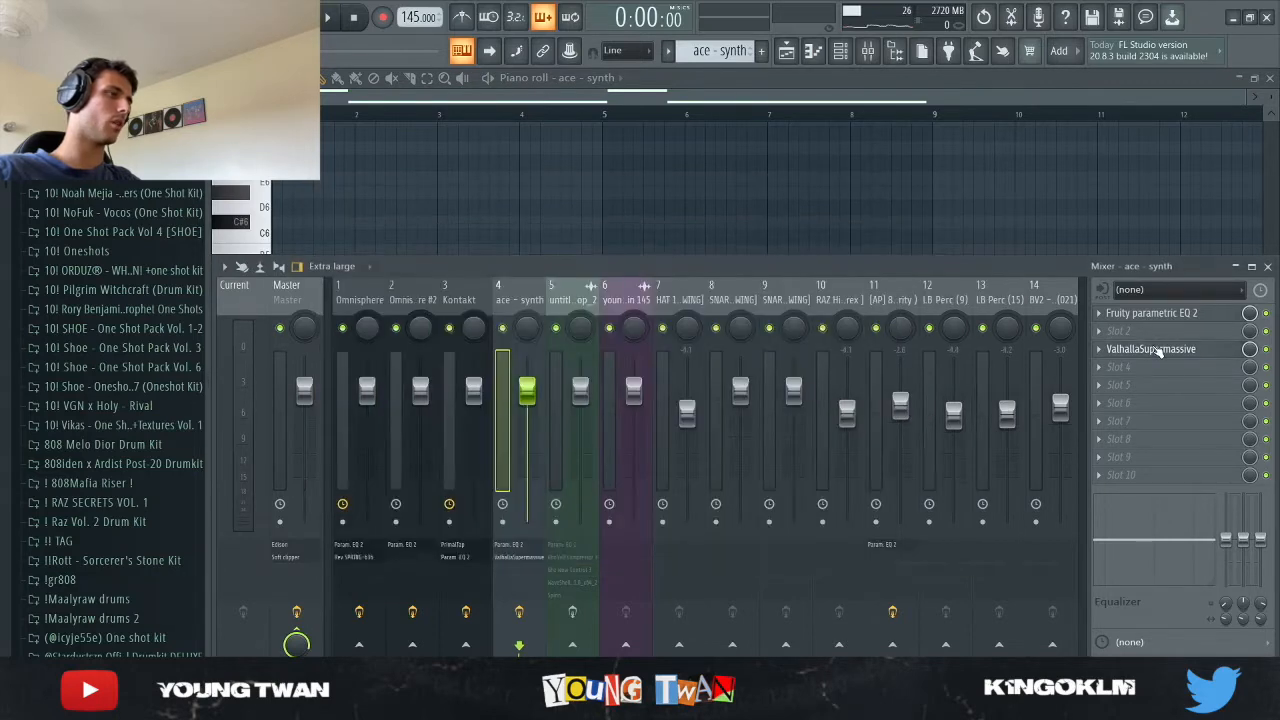
pyautogui.click(1151, 312)
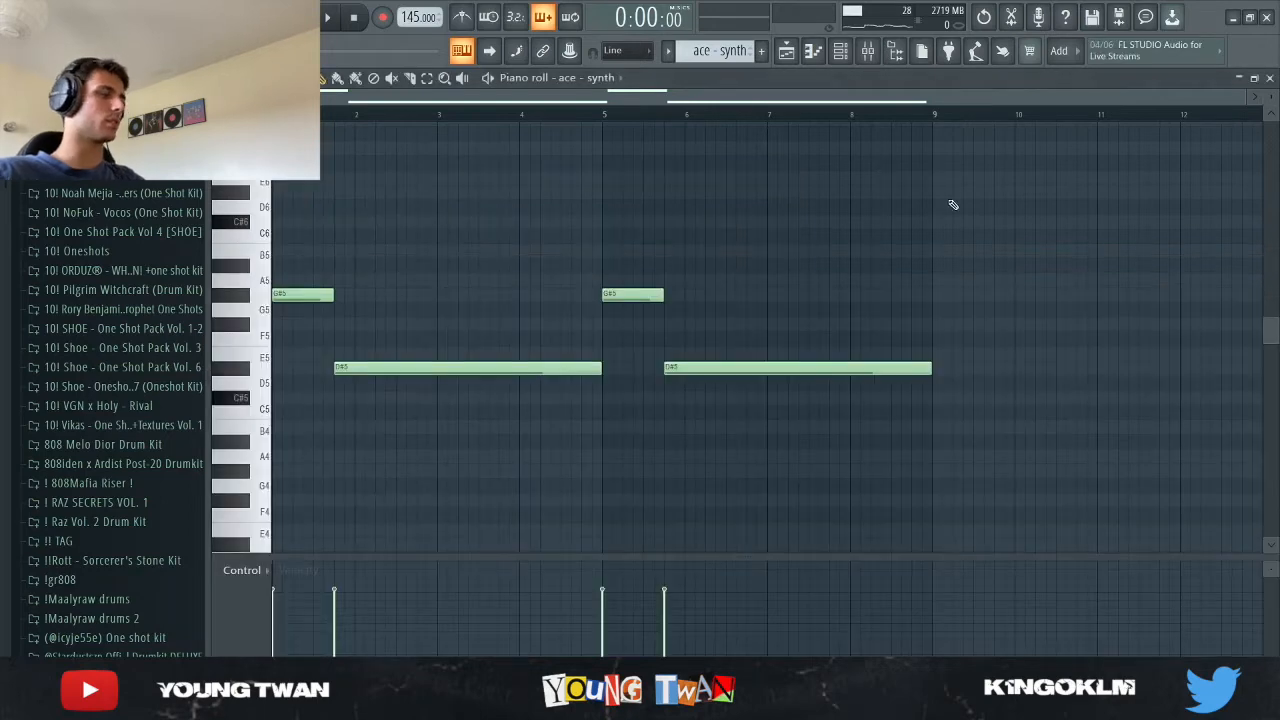
pyautogui.click(329, 17)
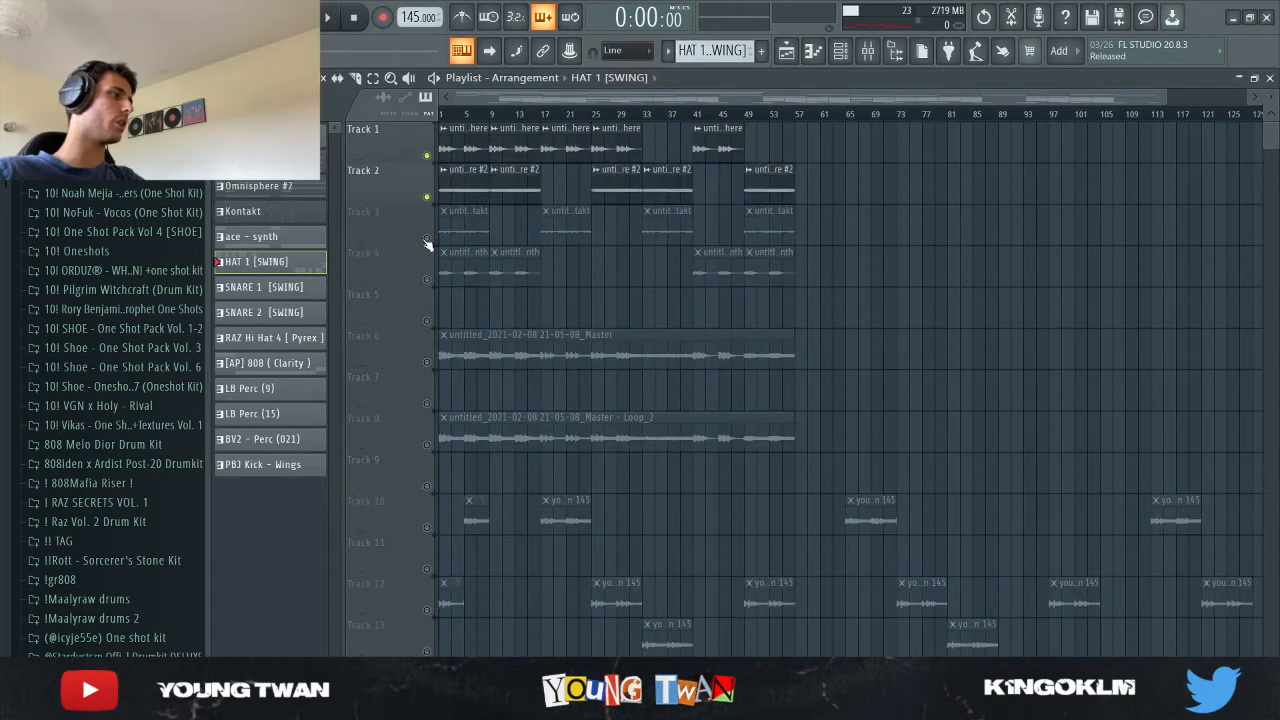
pyautogui.click(865, 51)
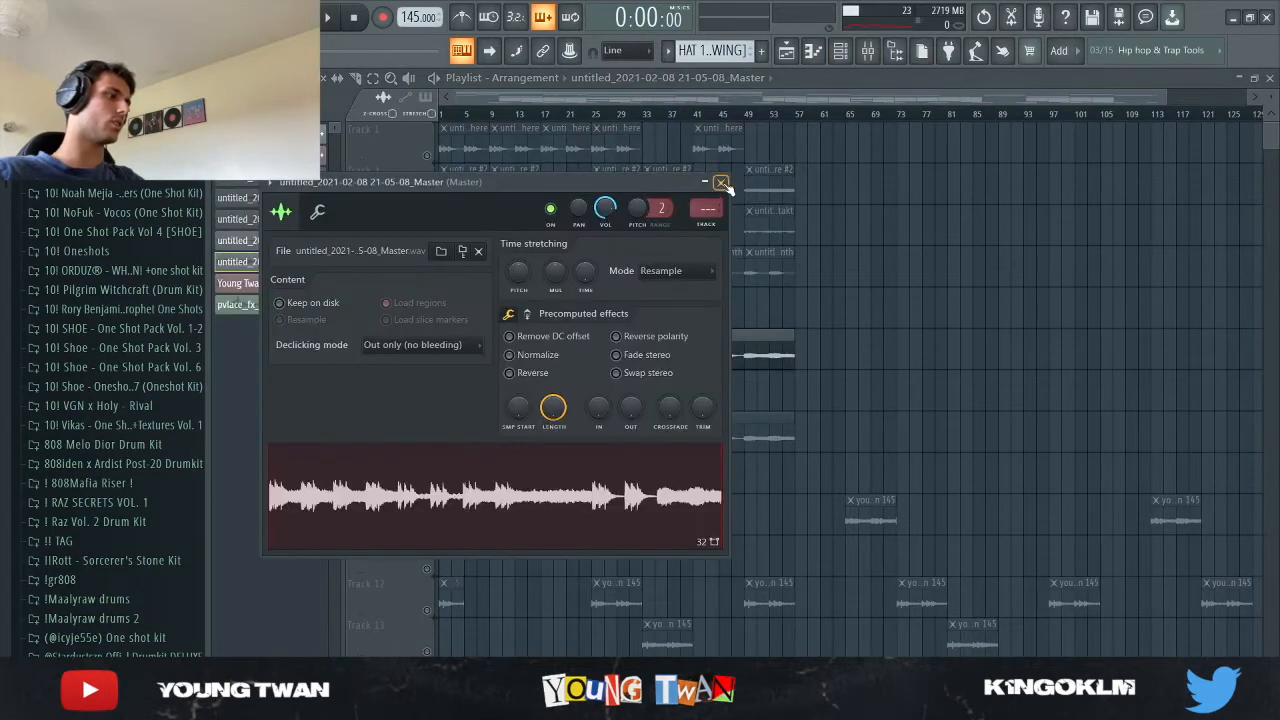
pyautogui.click(721, 182)
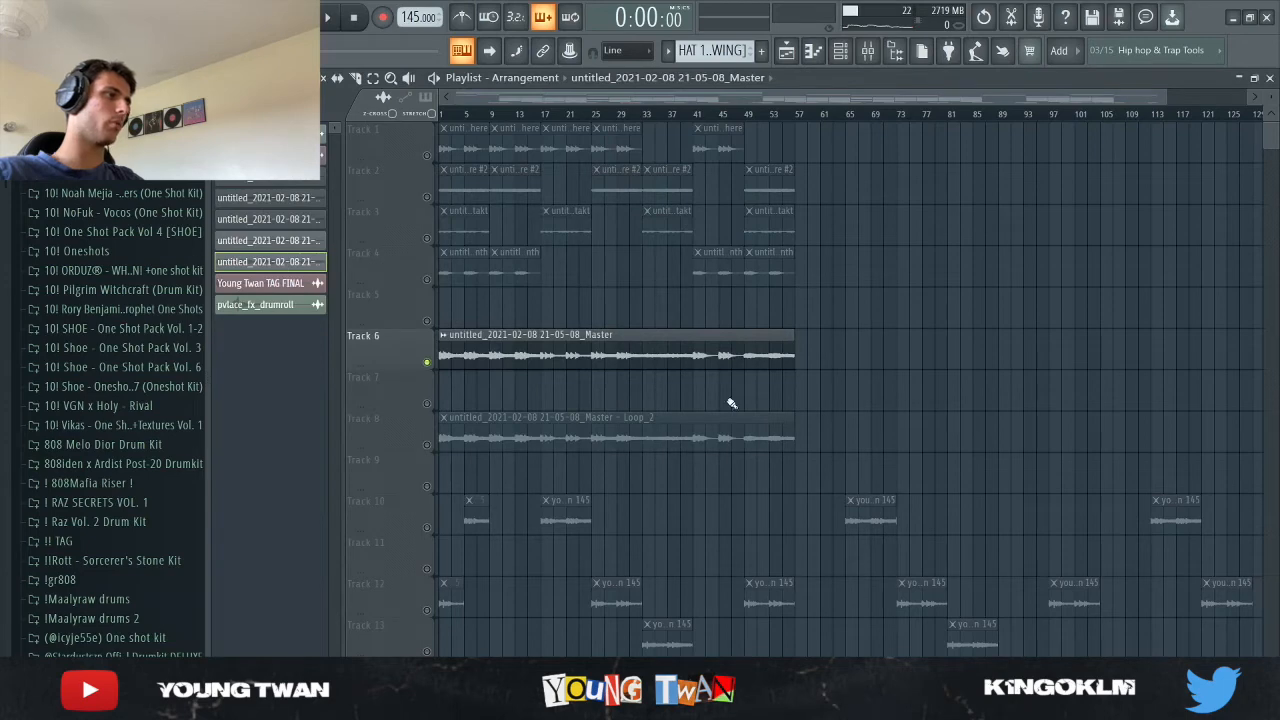
pyautogui.moveTo(430, 447)
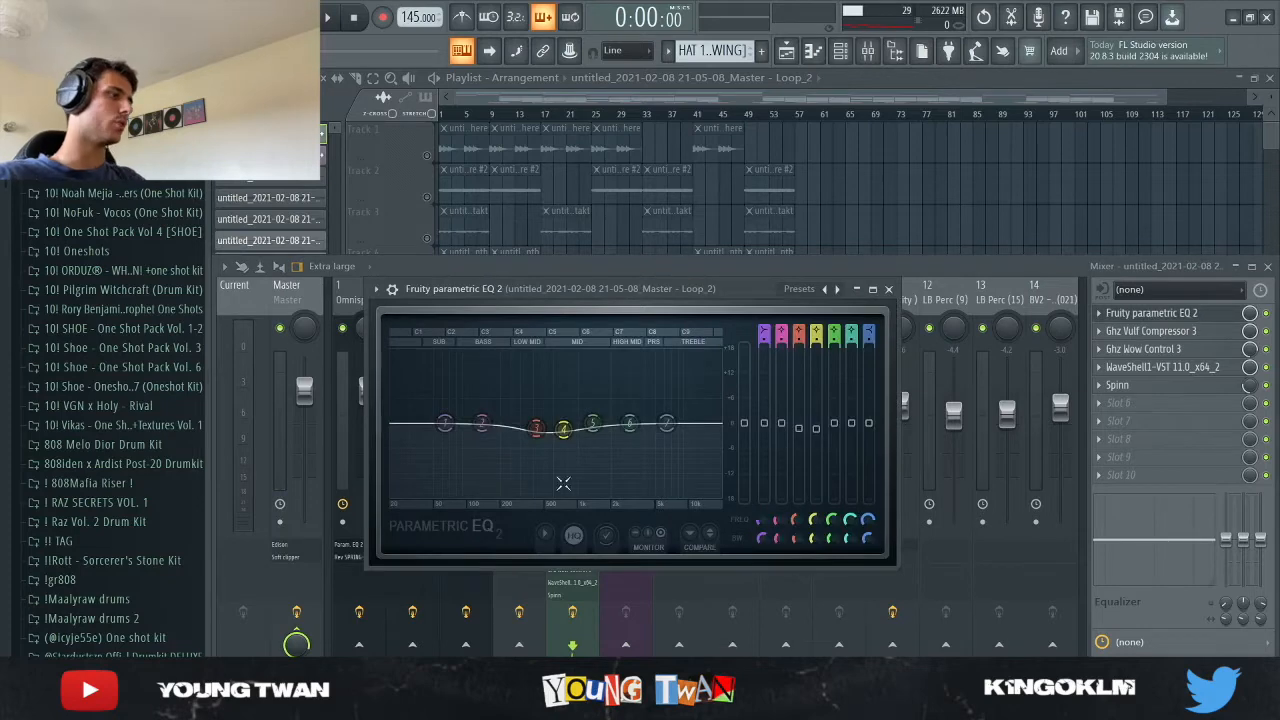
# - Inspect Loop_2's Fruity Parametric EQ 2 and Ghz Vulf Compressor 3 at 50% lofi
pyautogui.moveTo(563, 430); pyautogui.dragTo(565, 432)
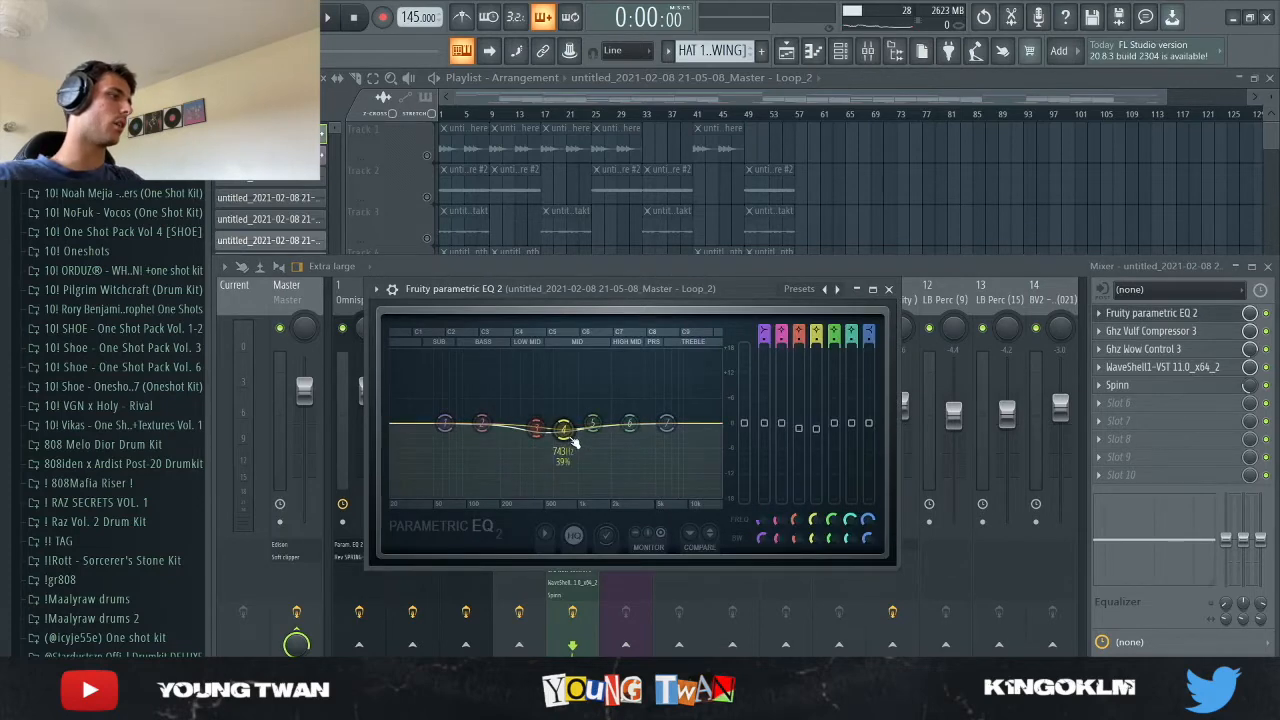
pyautogui.click(888, 289)
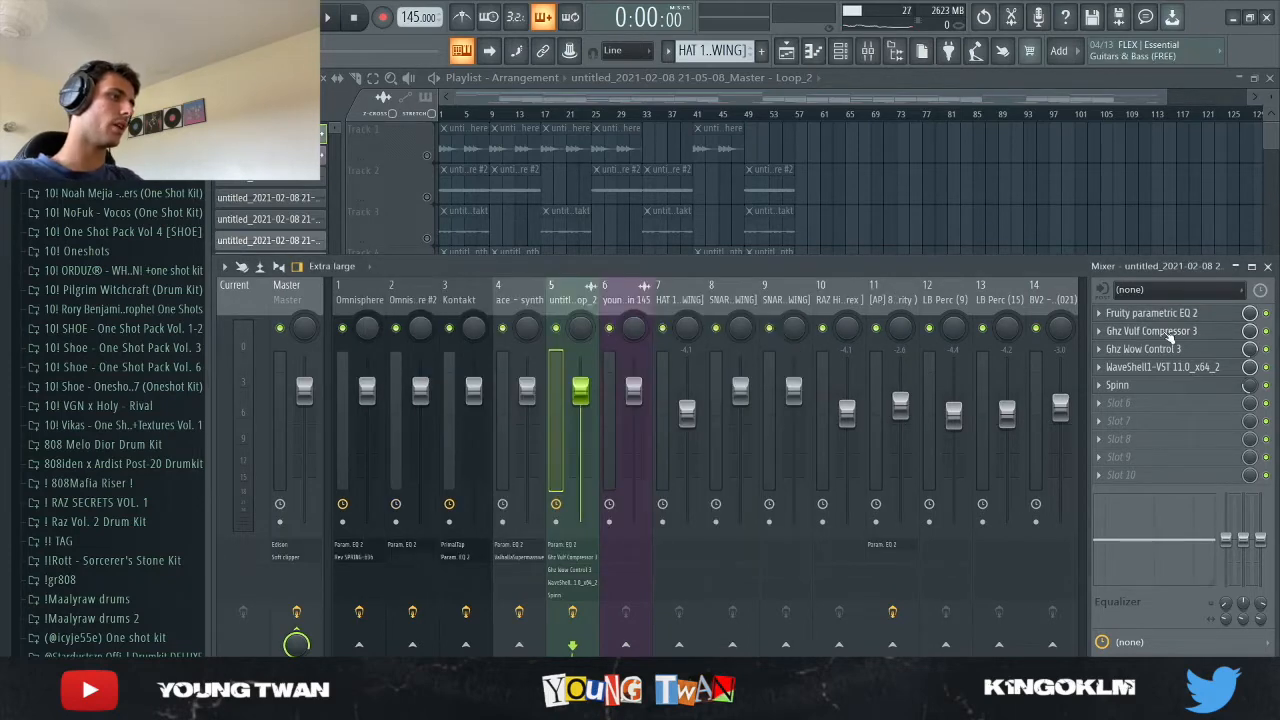
pyautogui.click(1151, 330)
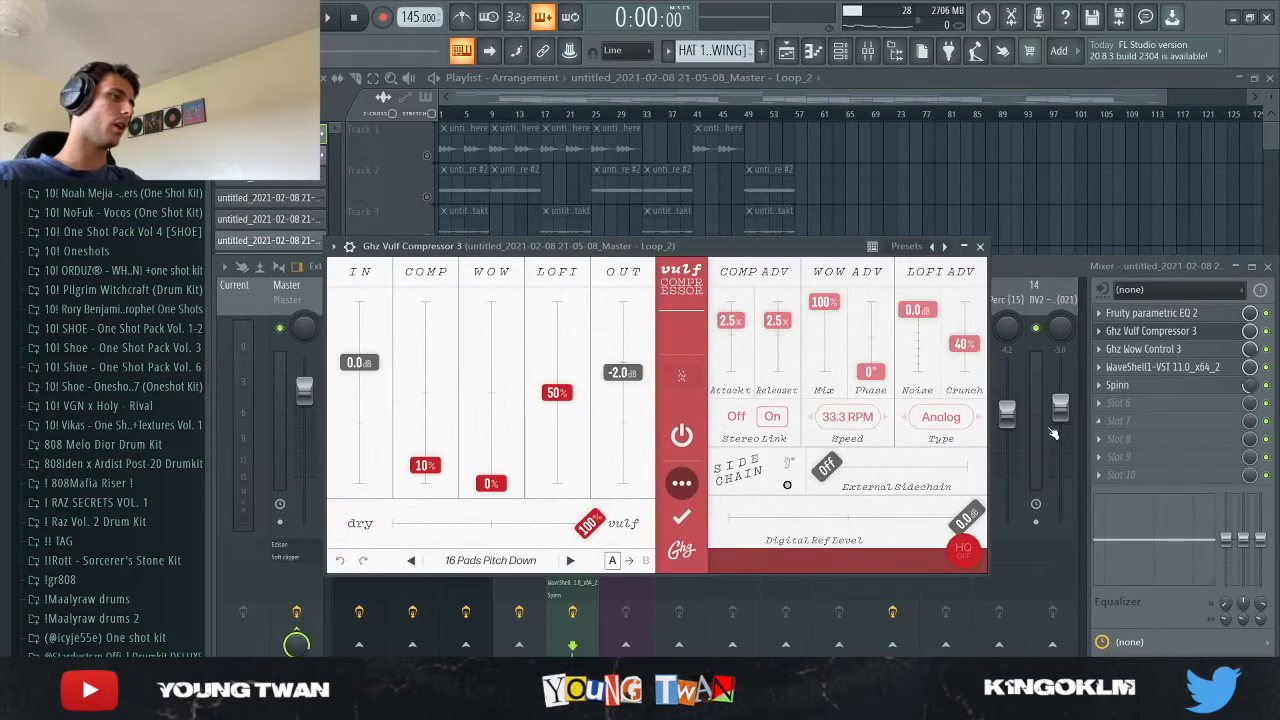
pyautogui.moveTo(530, 585)
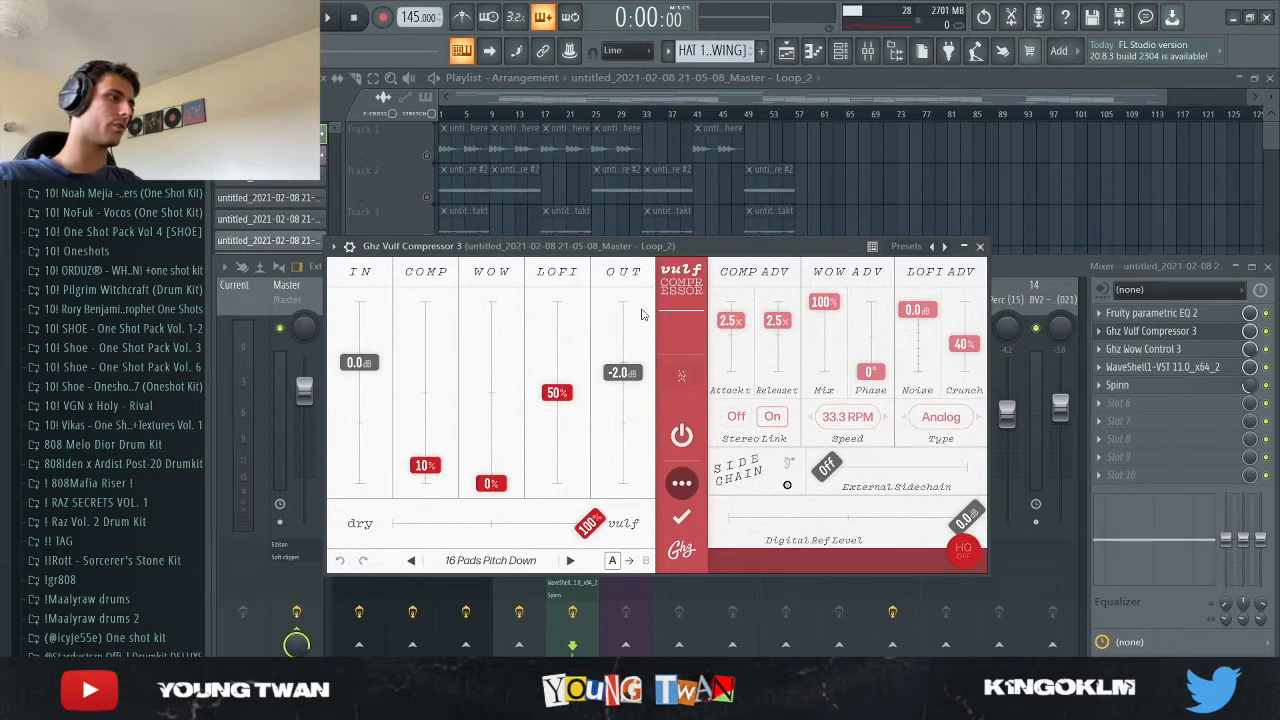
pyautogui.click(980, 246)
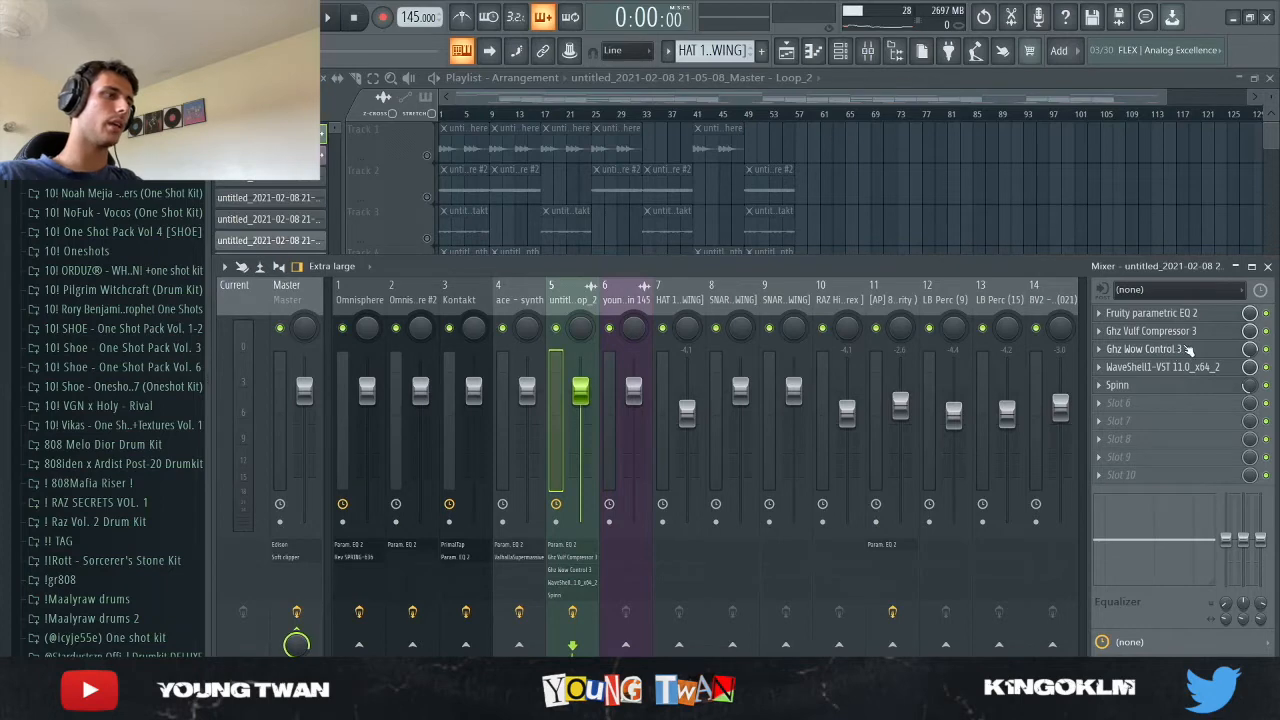
# - Play the playlist arrangement through to about 48 seconds, with the Loop_2 clip highlighted
pyautogui.click(1150, 349)
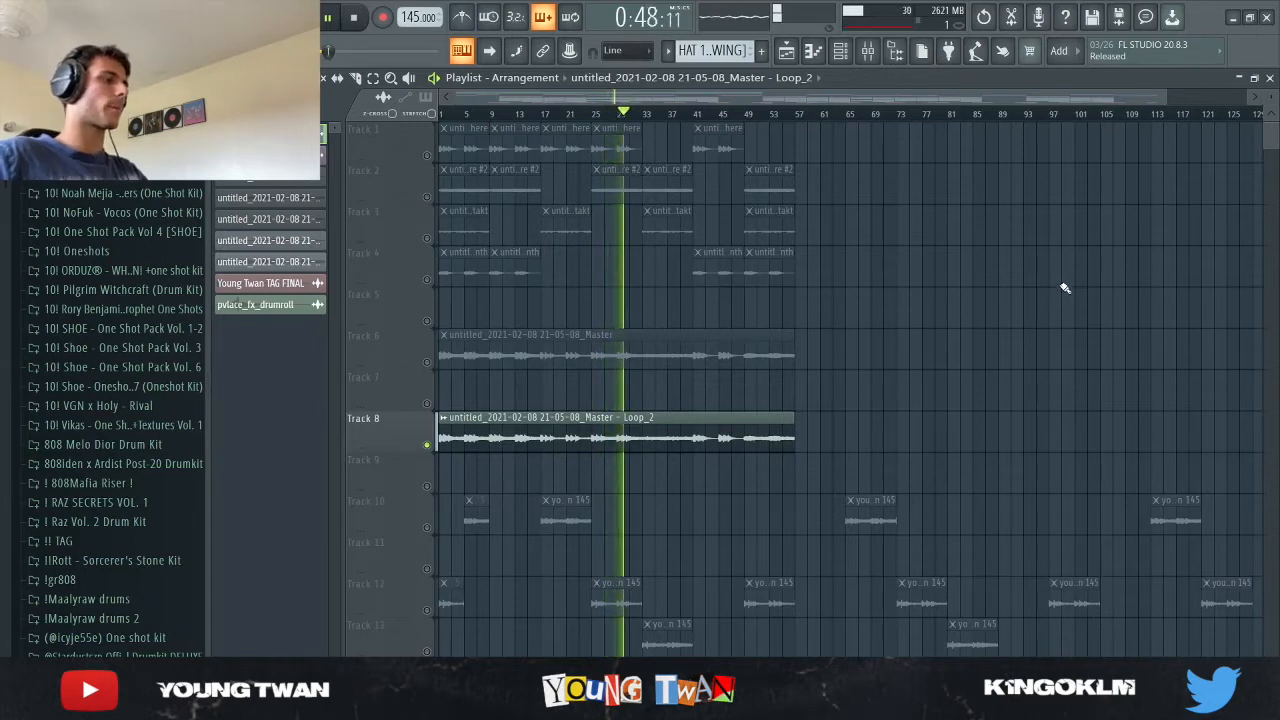
pyautogui.moveTo(918, 446)
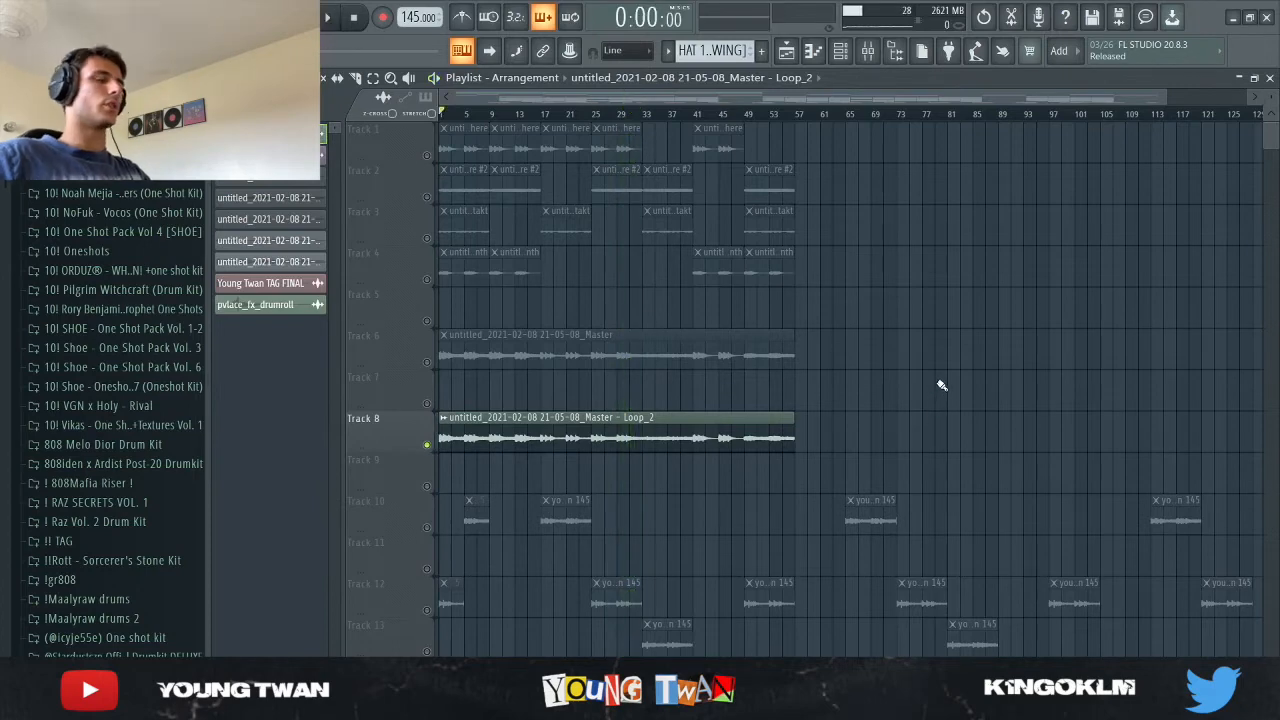
pyautogui.scroll(-3)
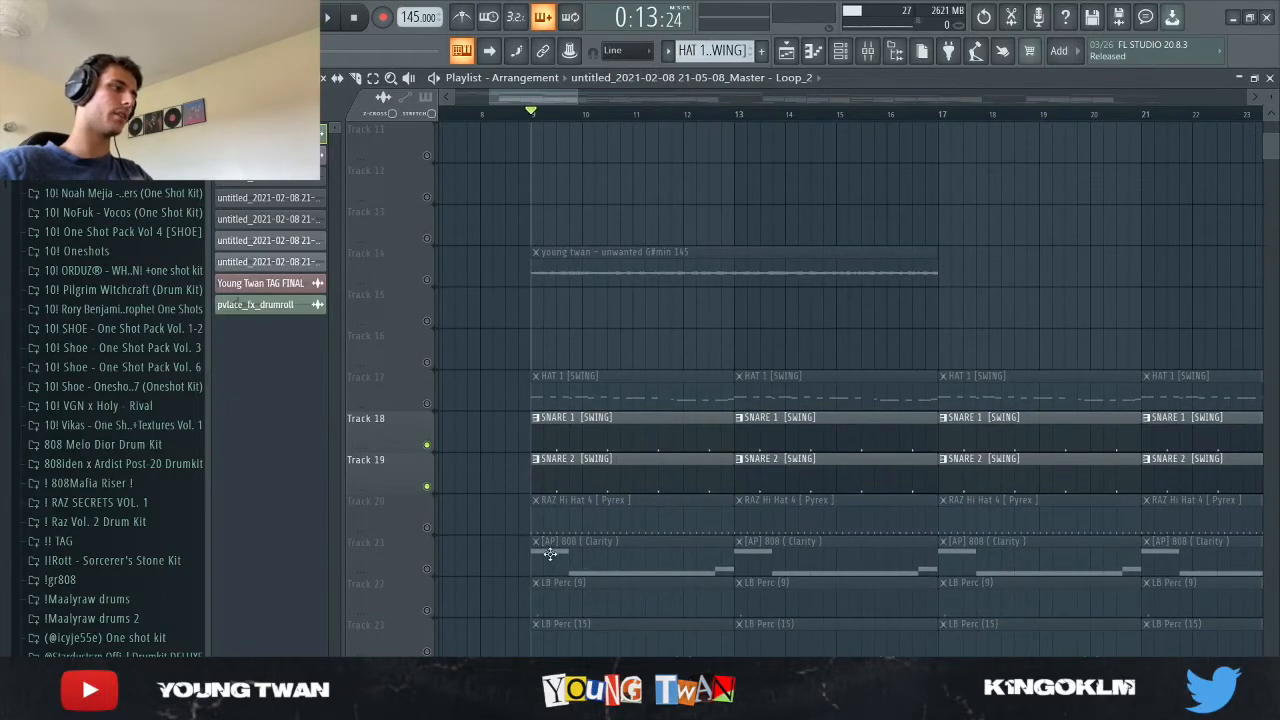
pyautogui.moveTo(425, 547)
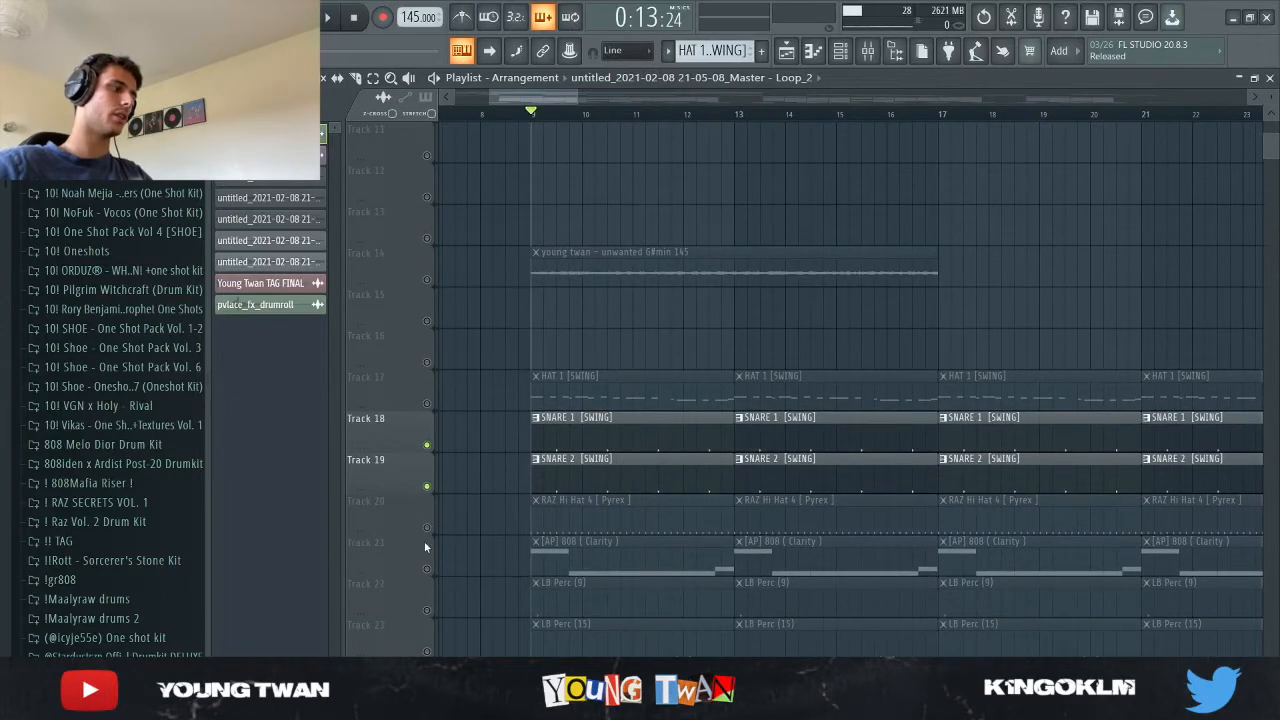
pyautogui.scroll(-3)
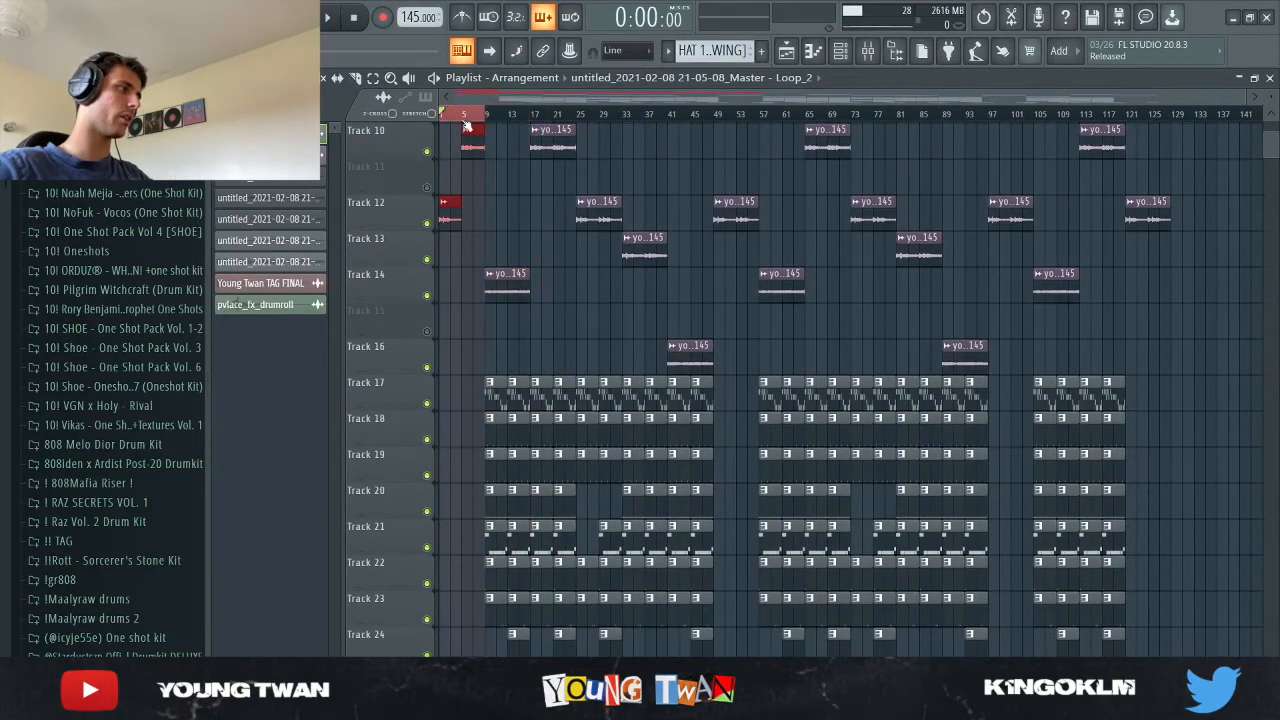
pyautogui.click(485, 113)
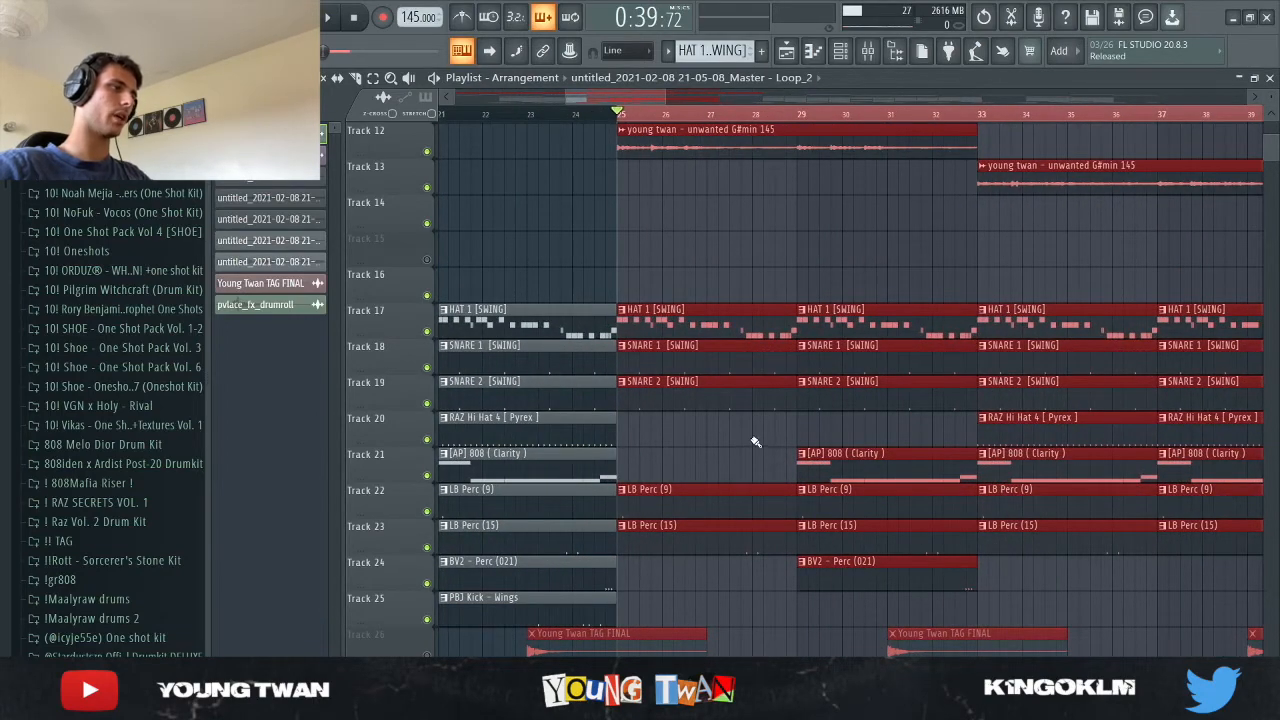
pyautogui.hscroll(-3)
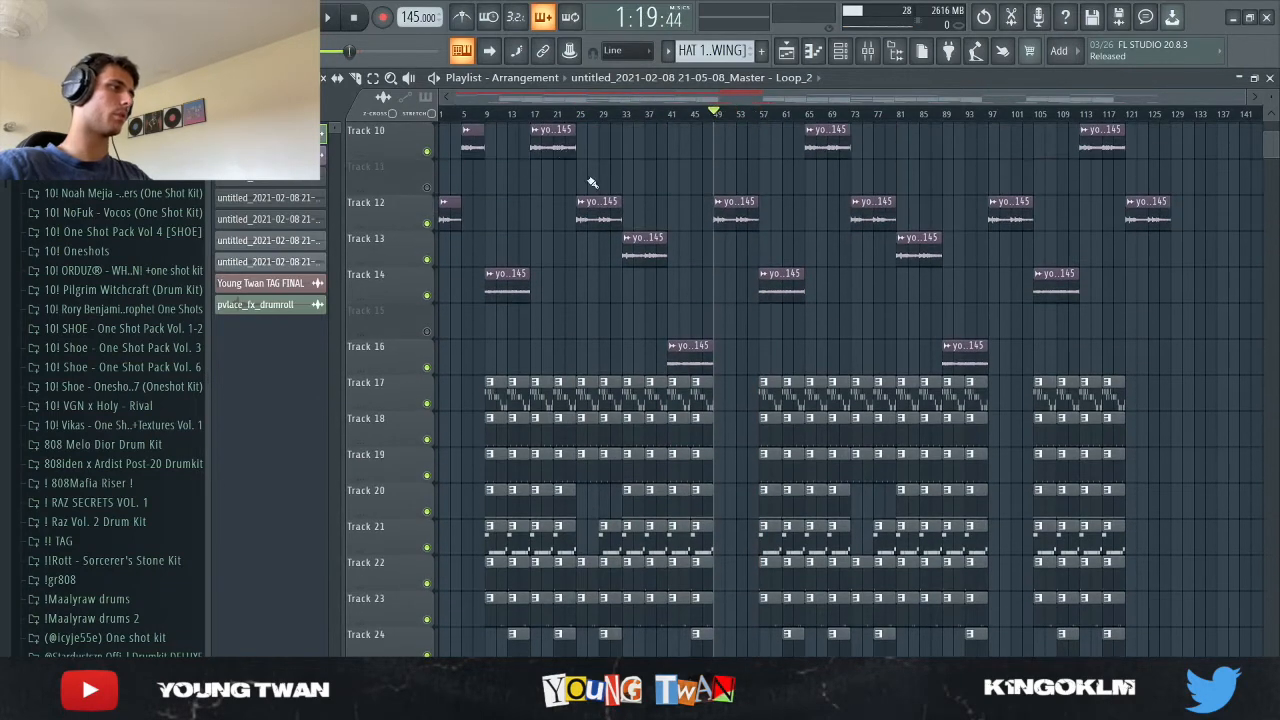
pyautogui.scroll(-3)
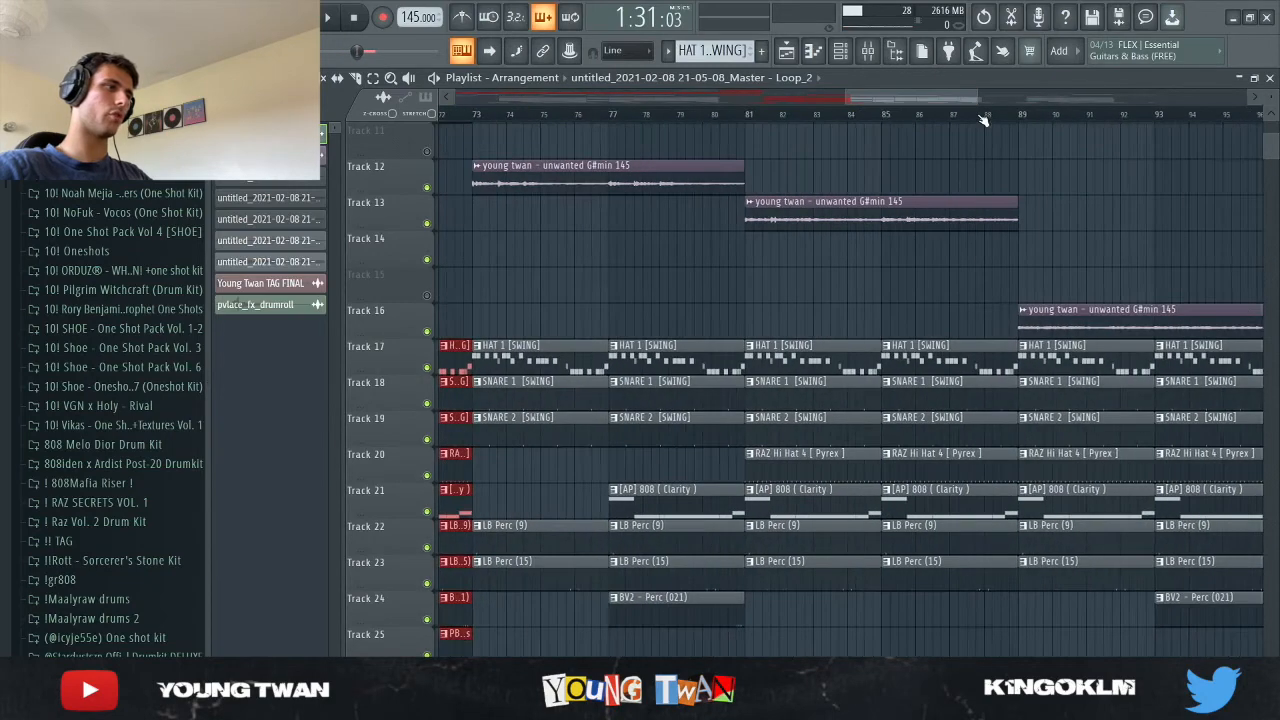
pyautogui.hscroll(-3)
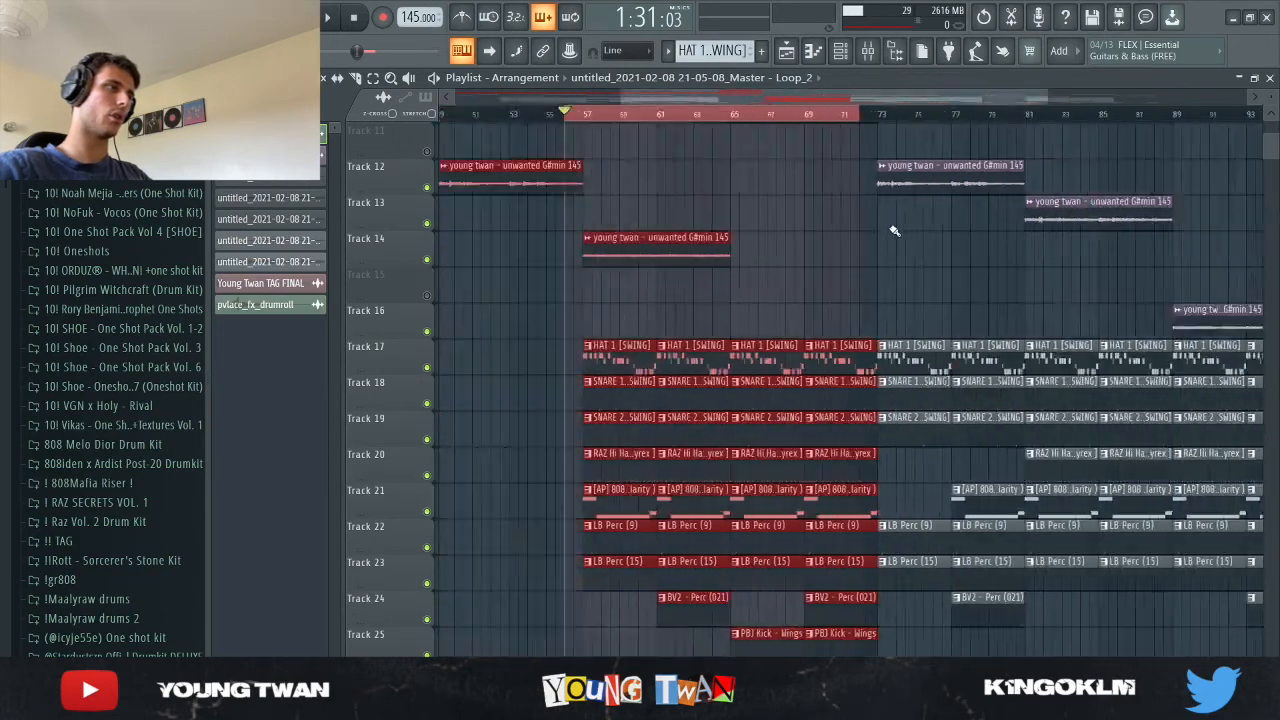